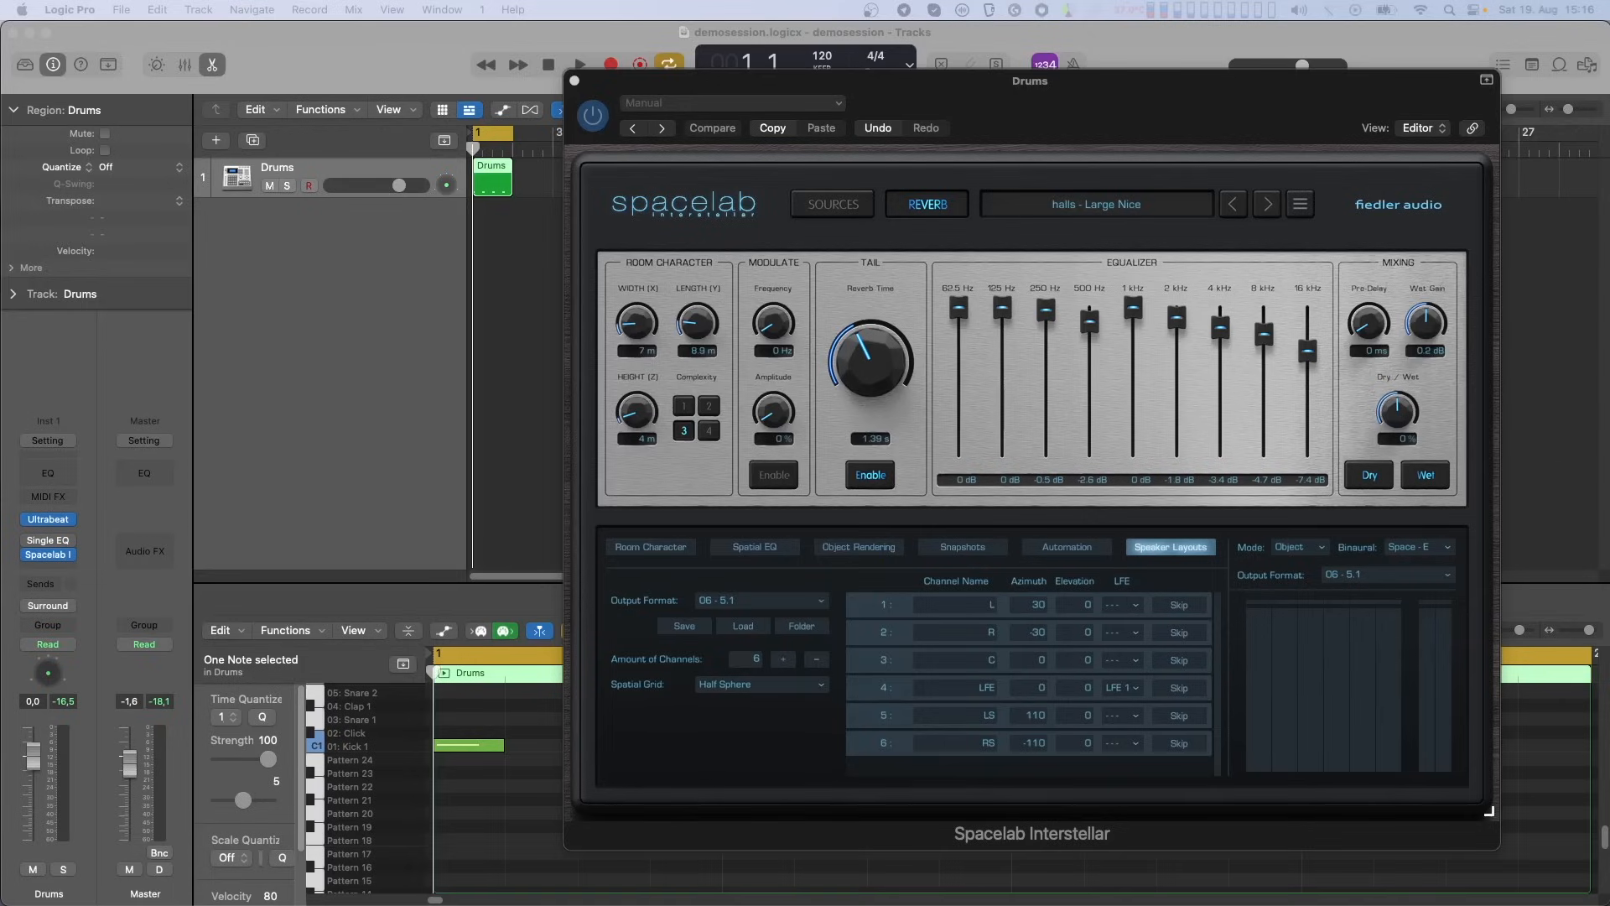
{"action": "mouse_move", "coordinate": [1173, 691]}
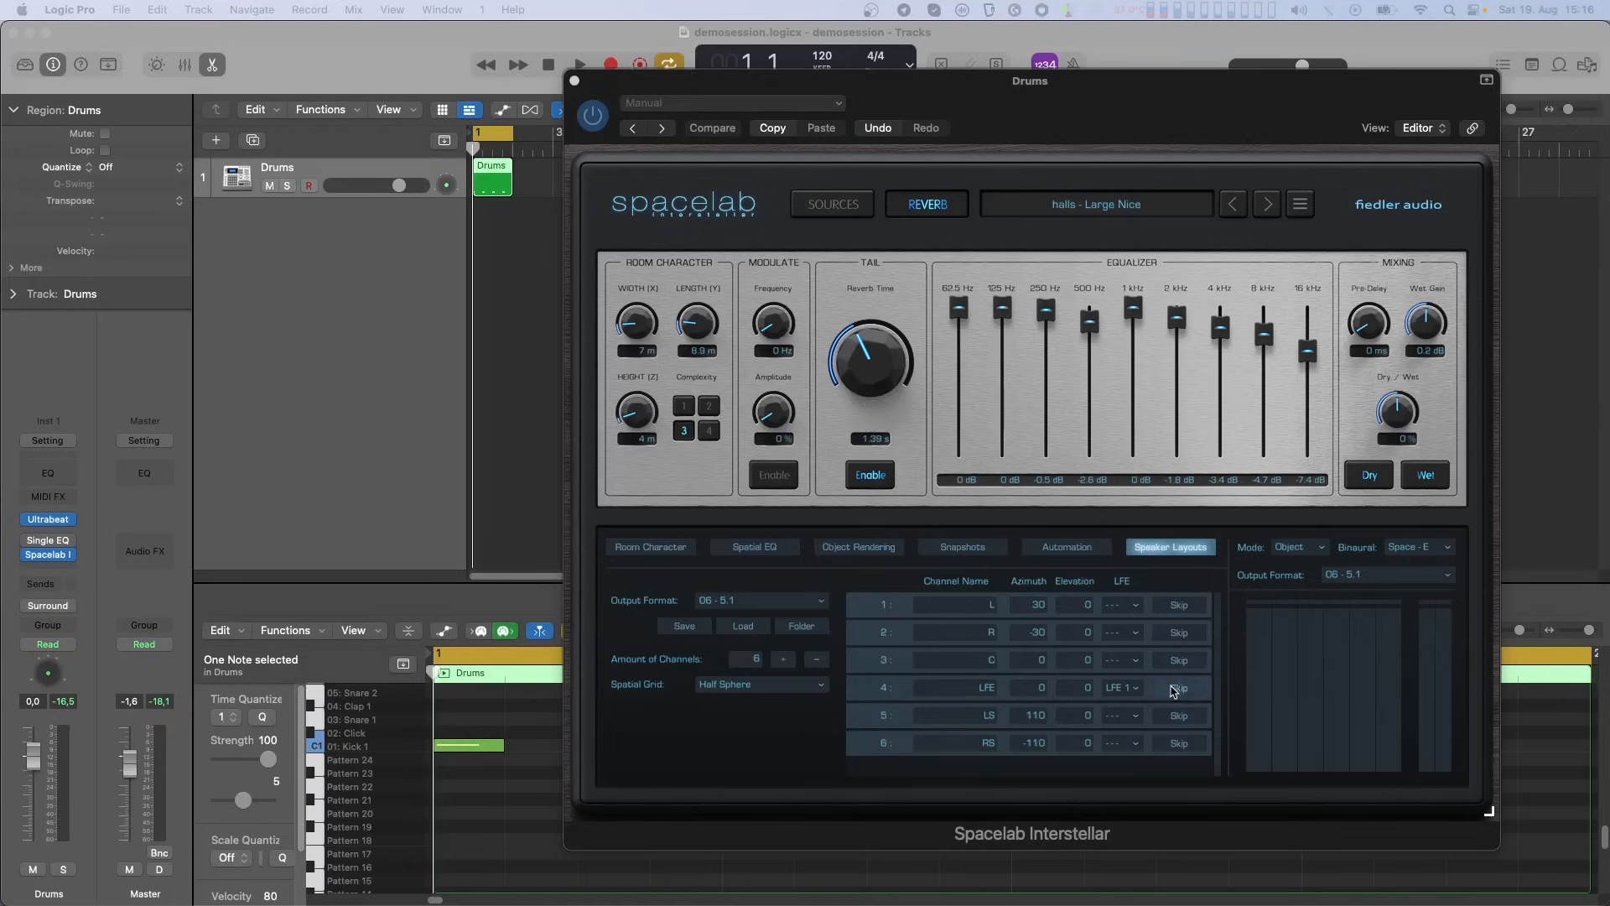
- Keep LFE 1 as the LFE assignment for channel 4
{"action": "left_click", "coordinate": [1121, 687]}
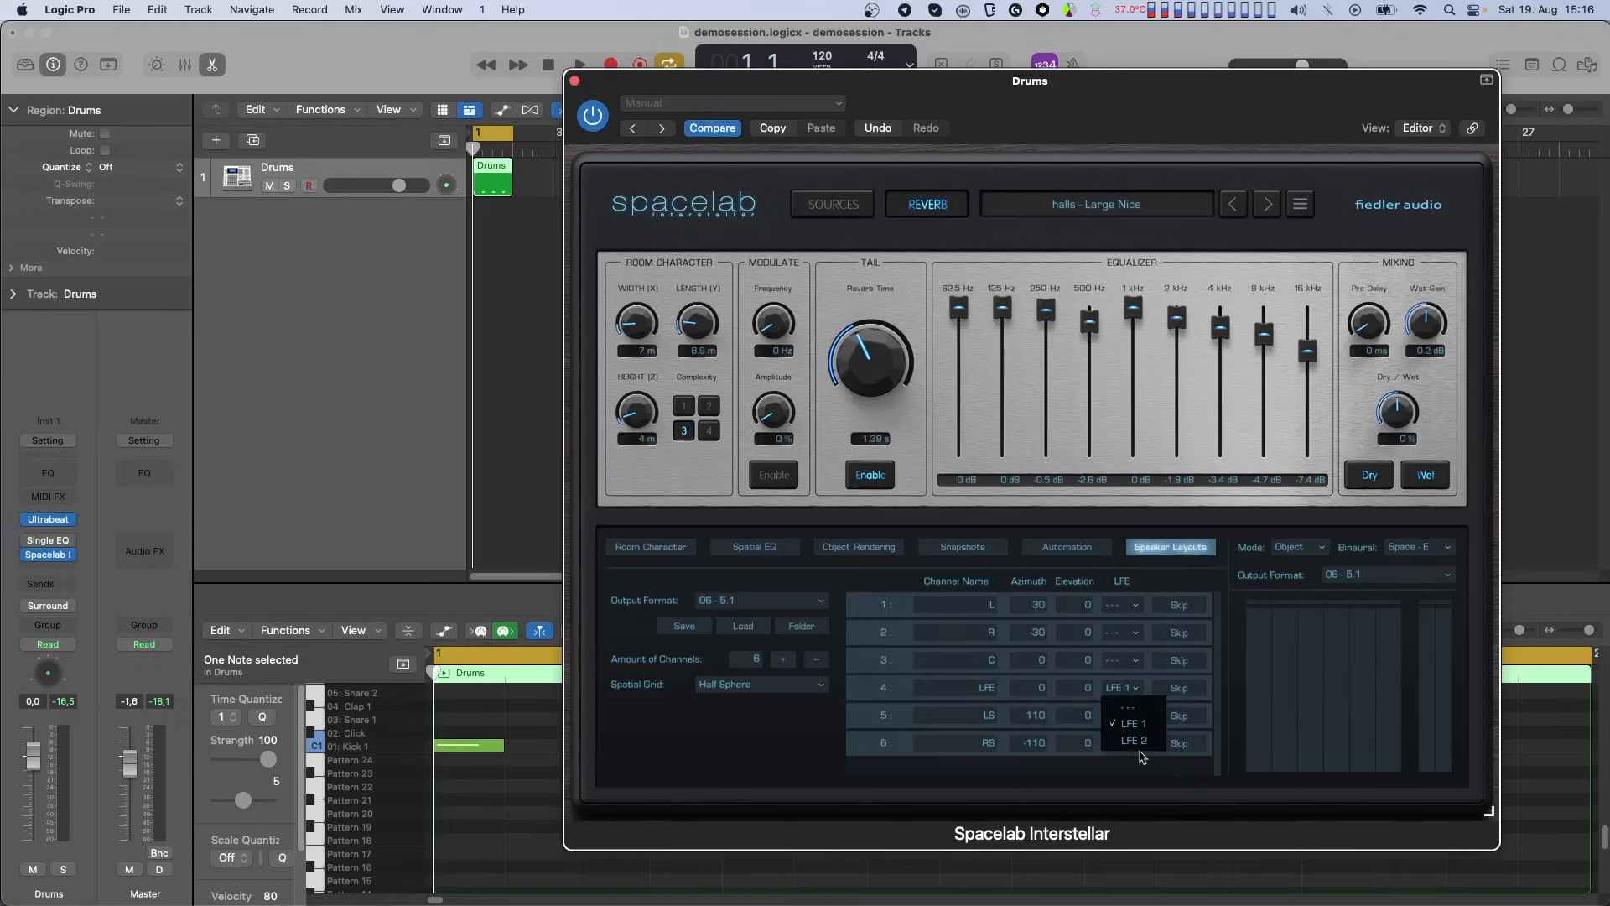
{"action": "mouse_move", "coordinate": [1155, 685]}
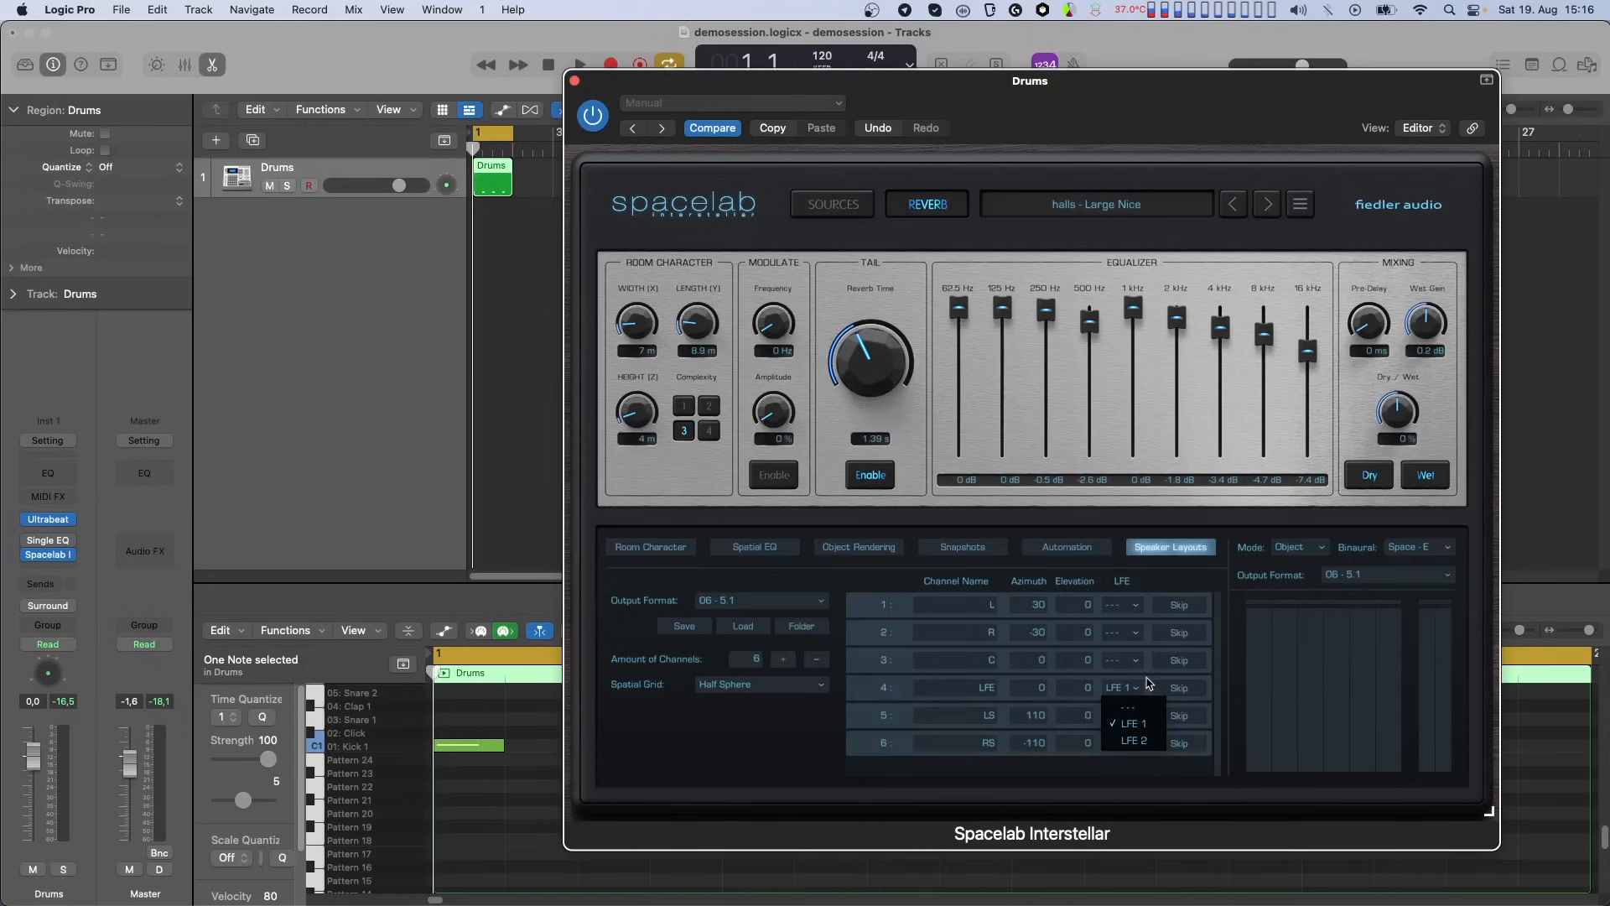
{"action": "left_click", "coordinate": [1133, 724]}
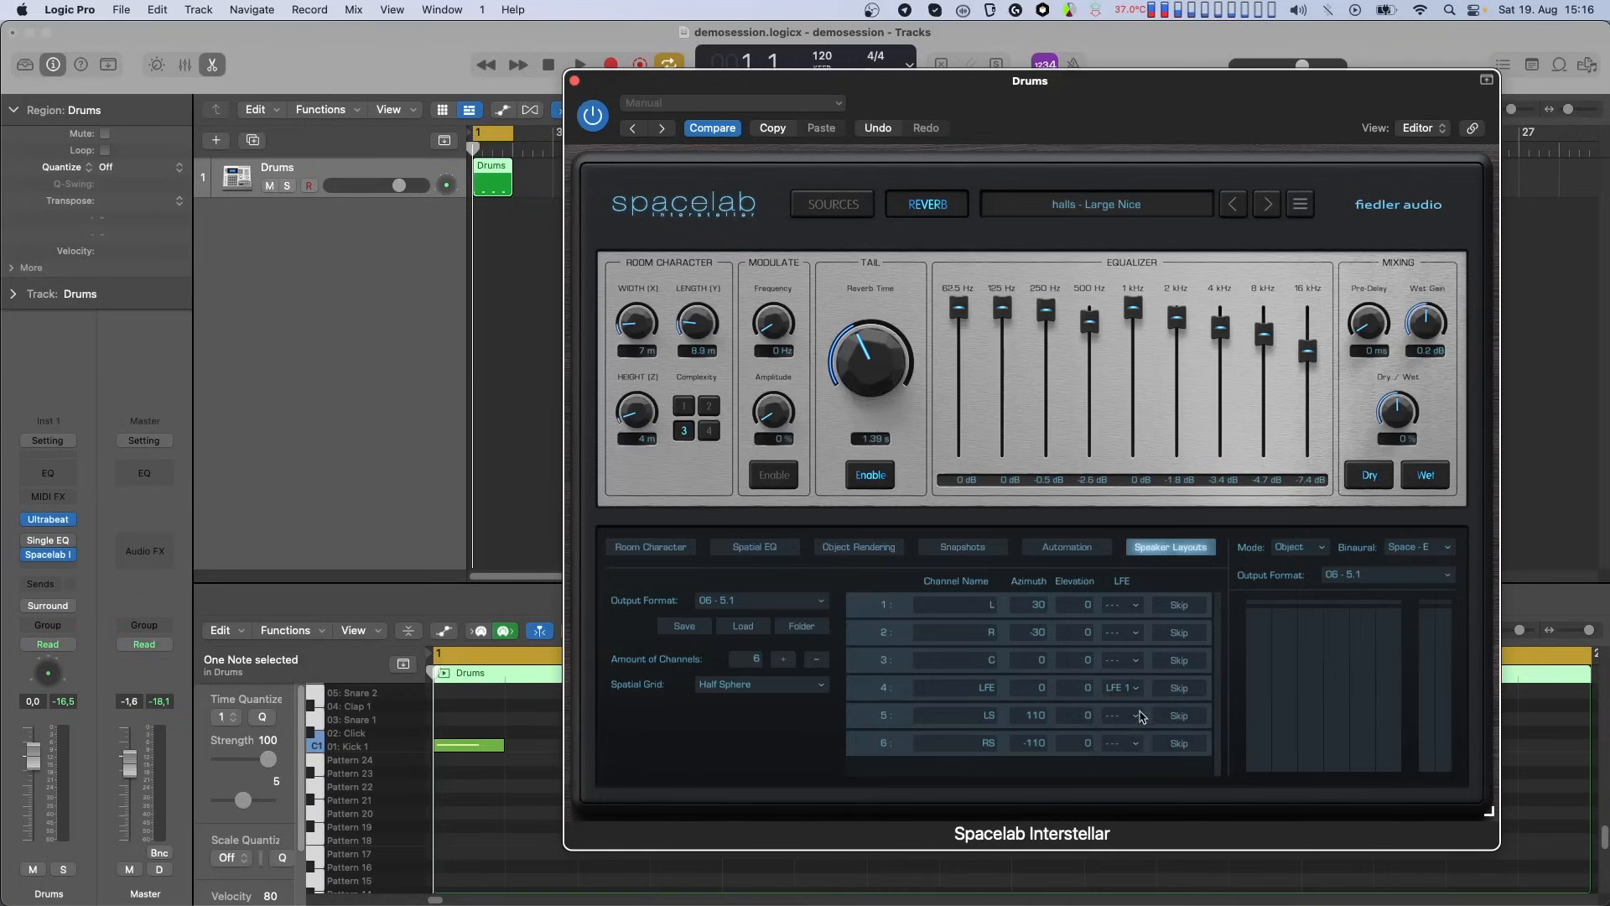
{"action": "mouse_move", "coordinate": [1150, 704]}
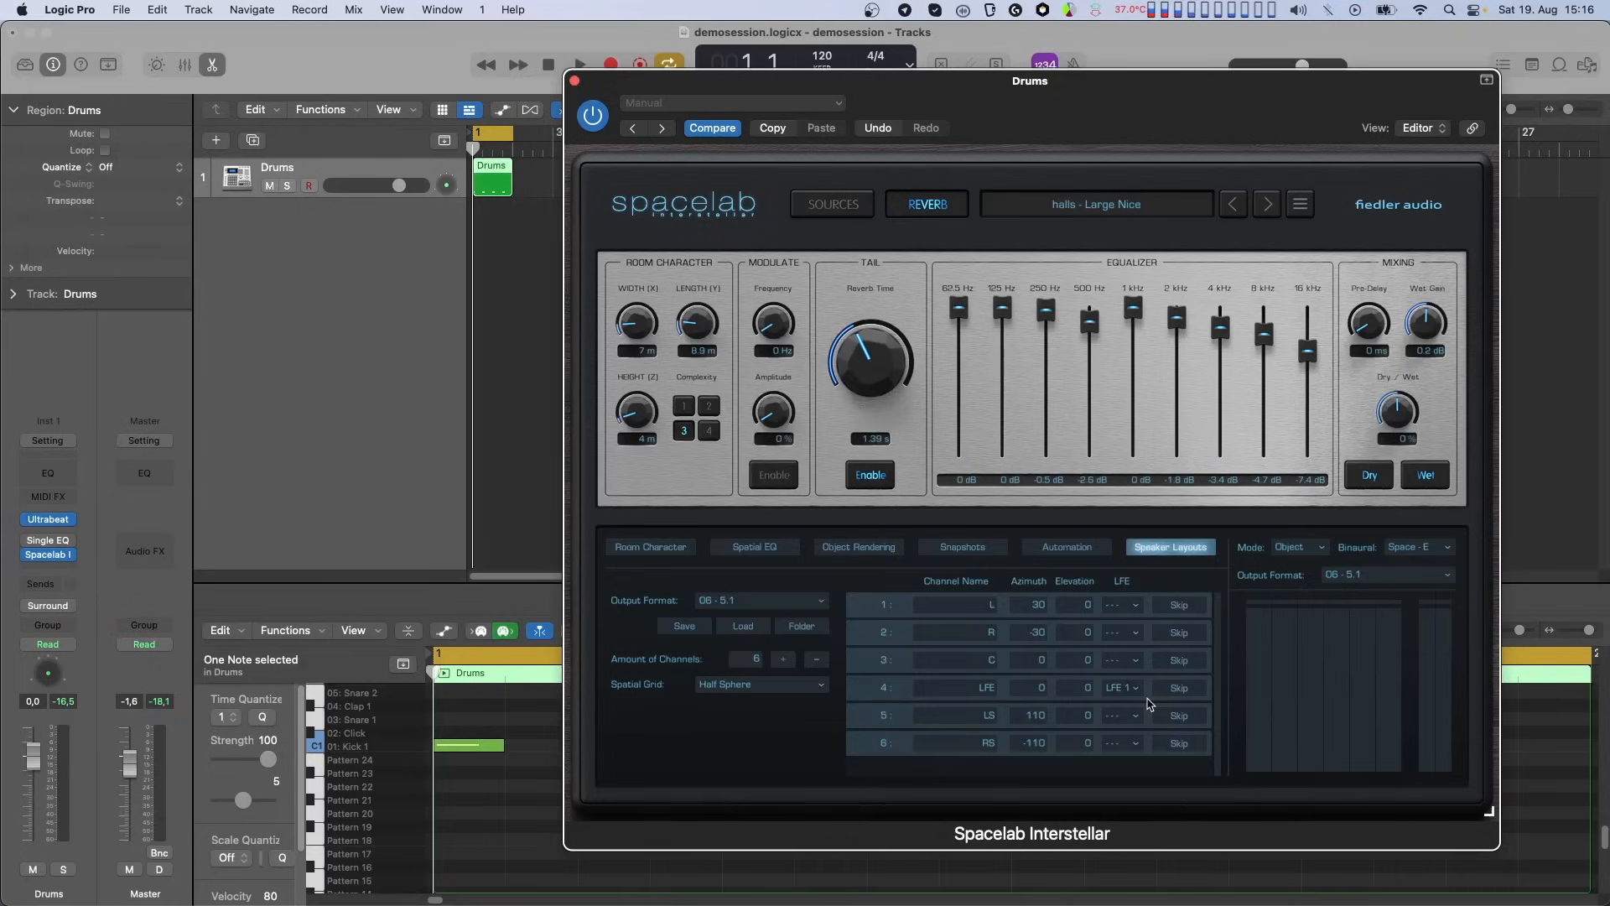
{"action": "left_click", "coordinate": [579, 65]}
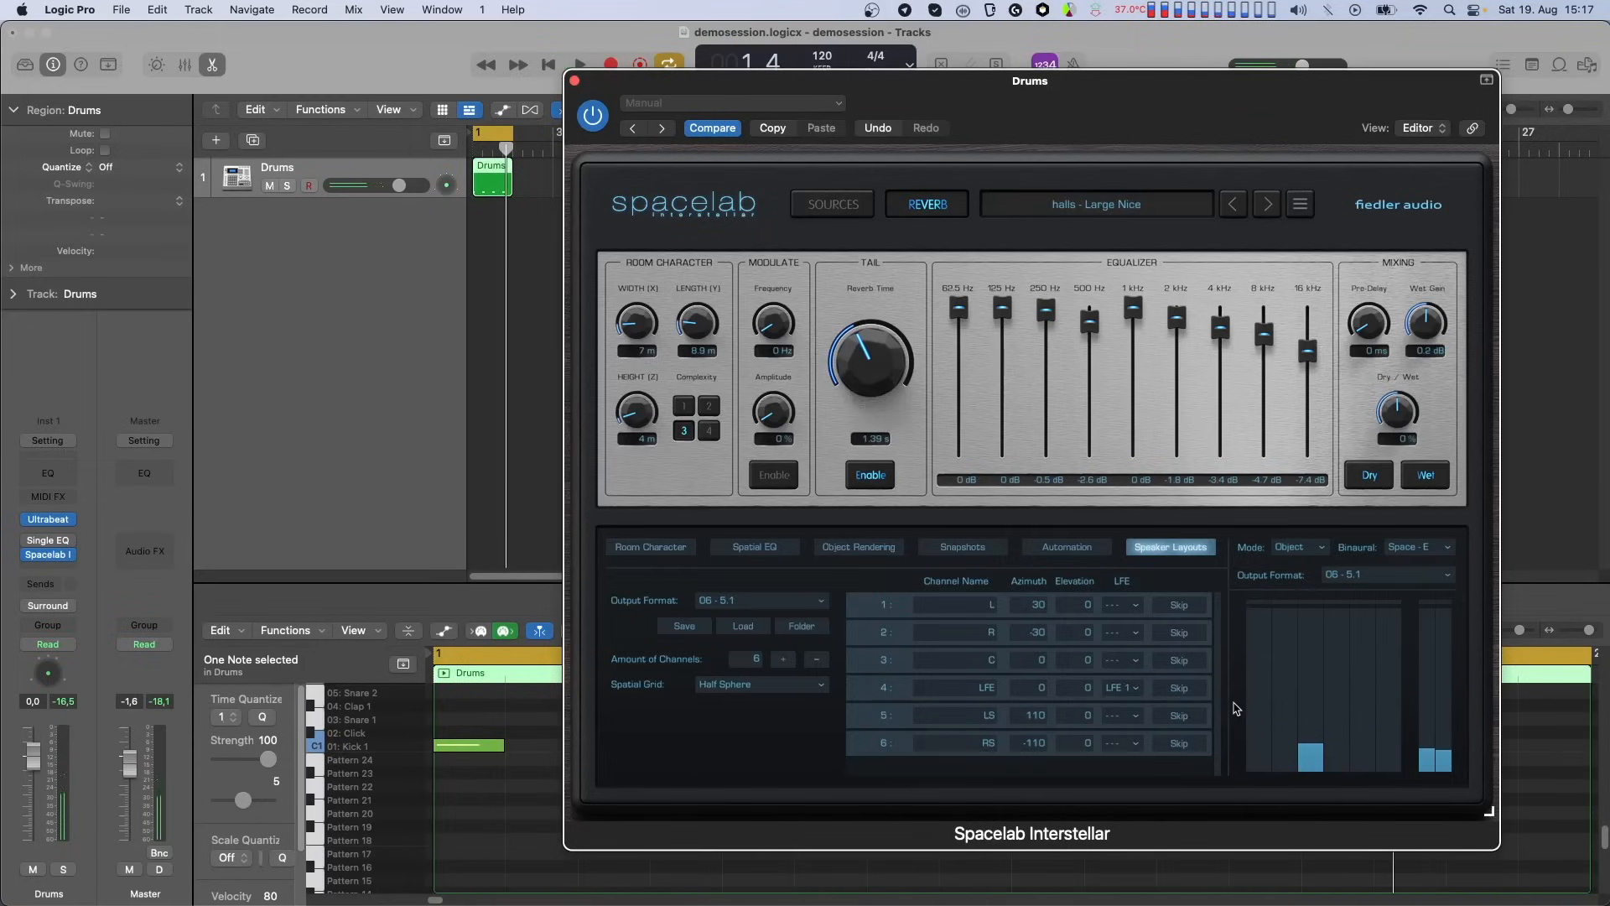
- Set Spacelab's Channel 1 source type to LFE 1 and return to the reverb page
{"action": "left_click", "coordinate": [831, 204]}
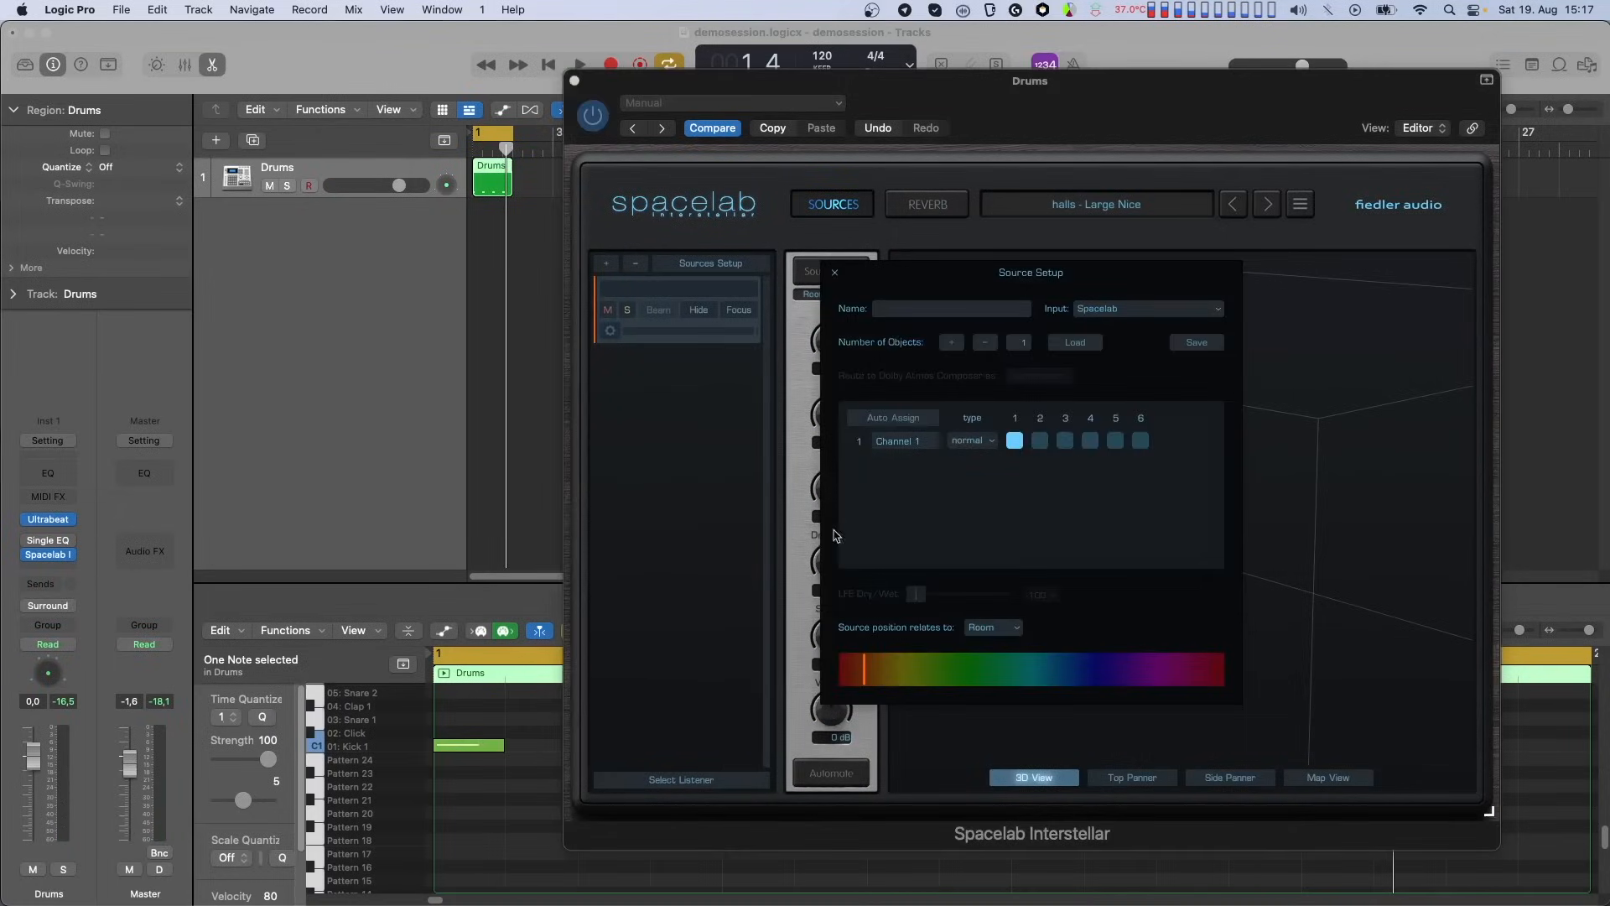
{"action": "left_click", "coordinate": [972, 440]}
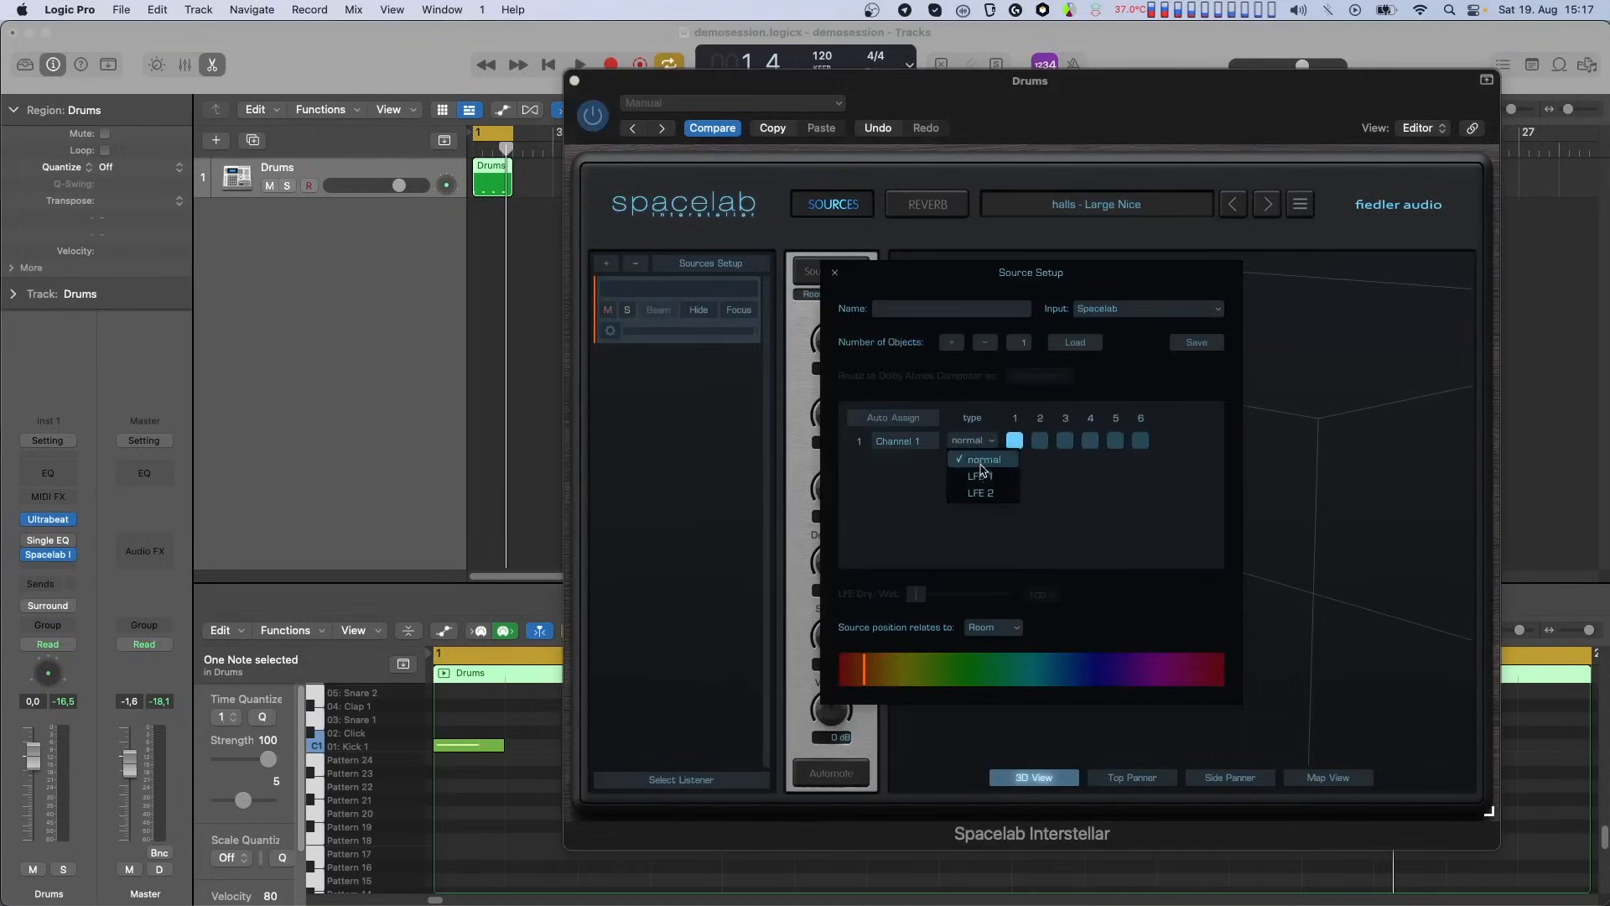
{"action": "mouse_move", "coordinate": [983, 476]}
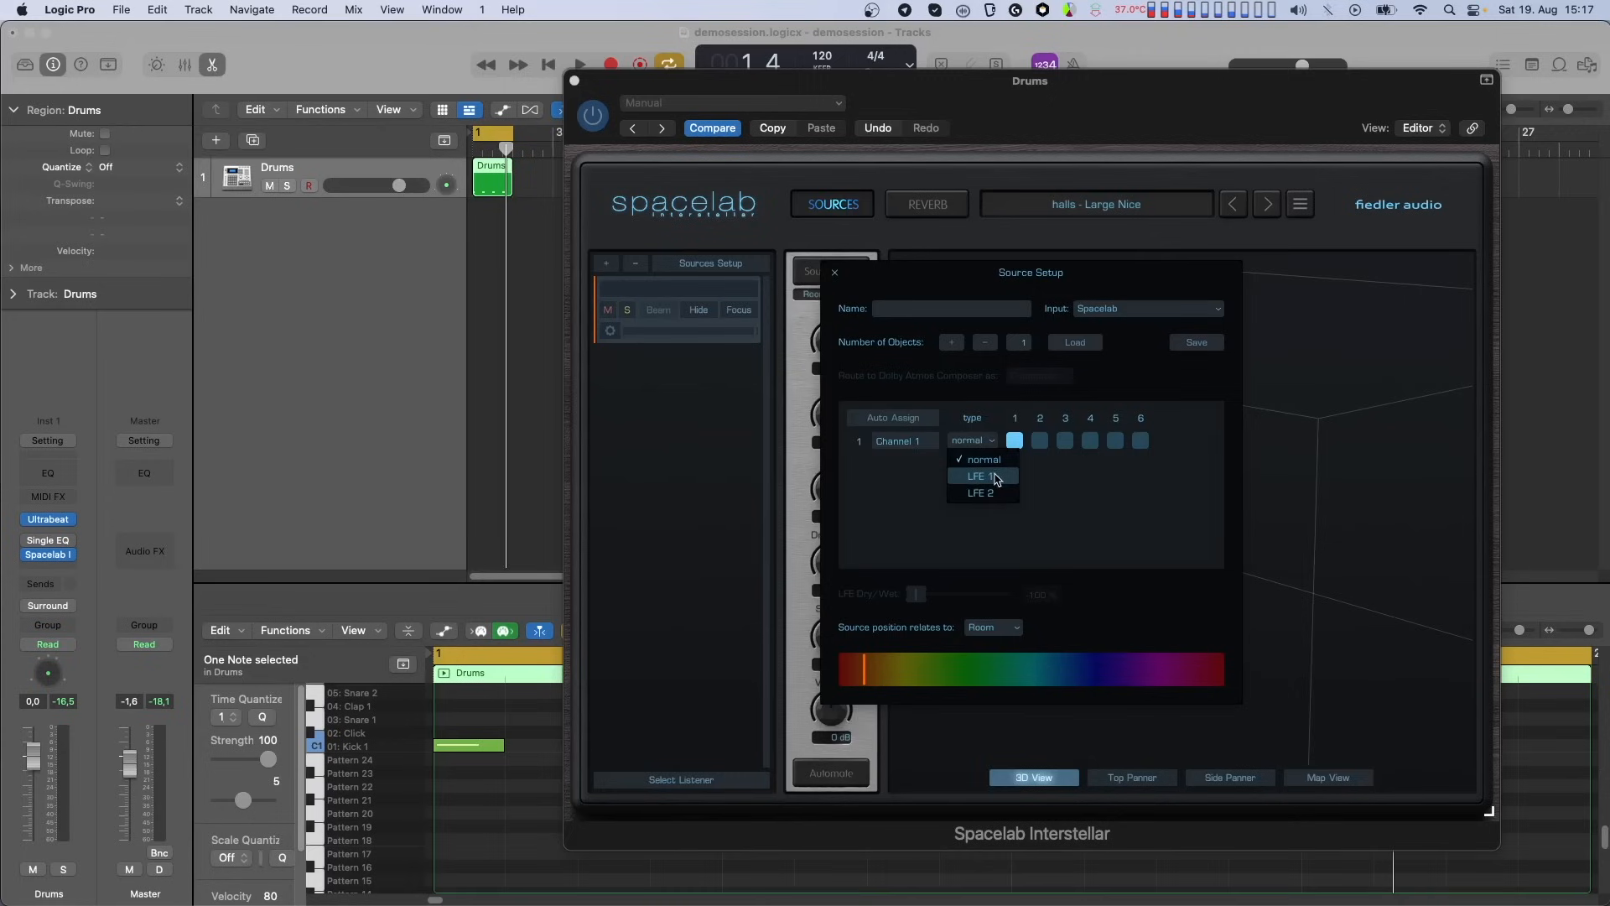
{"action": "left_click", "coordinate": [979, 475]}
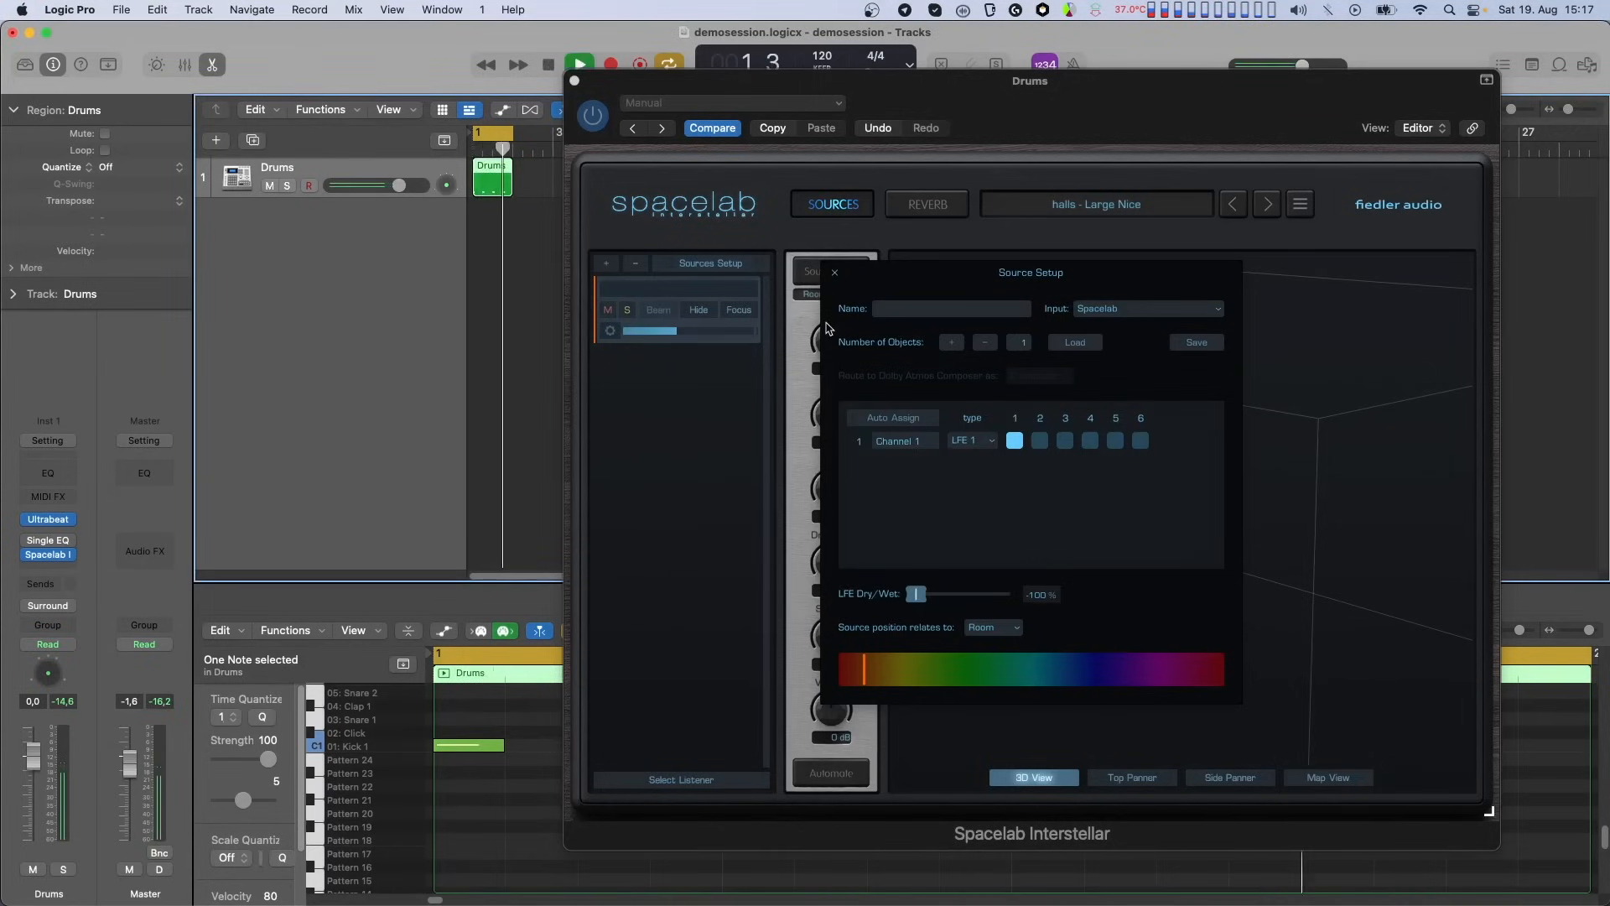
{"action": "left_click", "coordinate": [927, 204]}
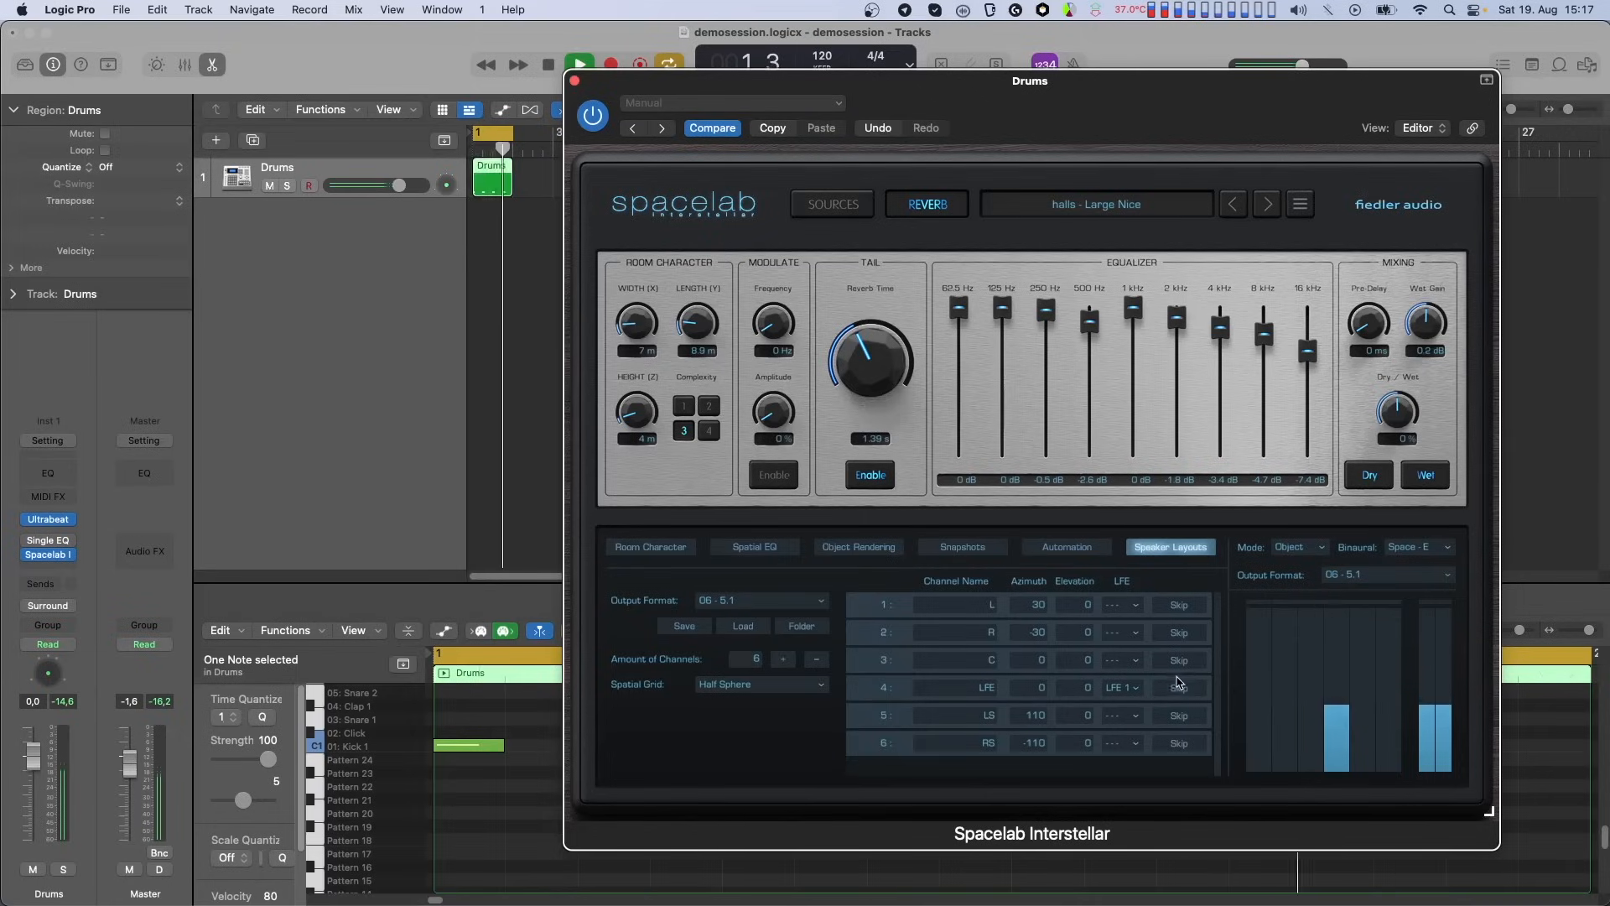
{"action": "mouse_move", "coordinate": [1232, 717]}
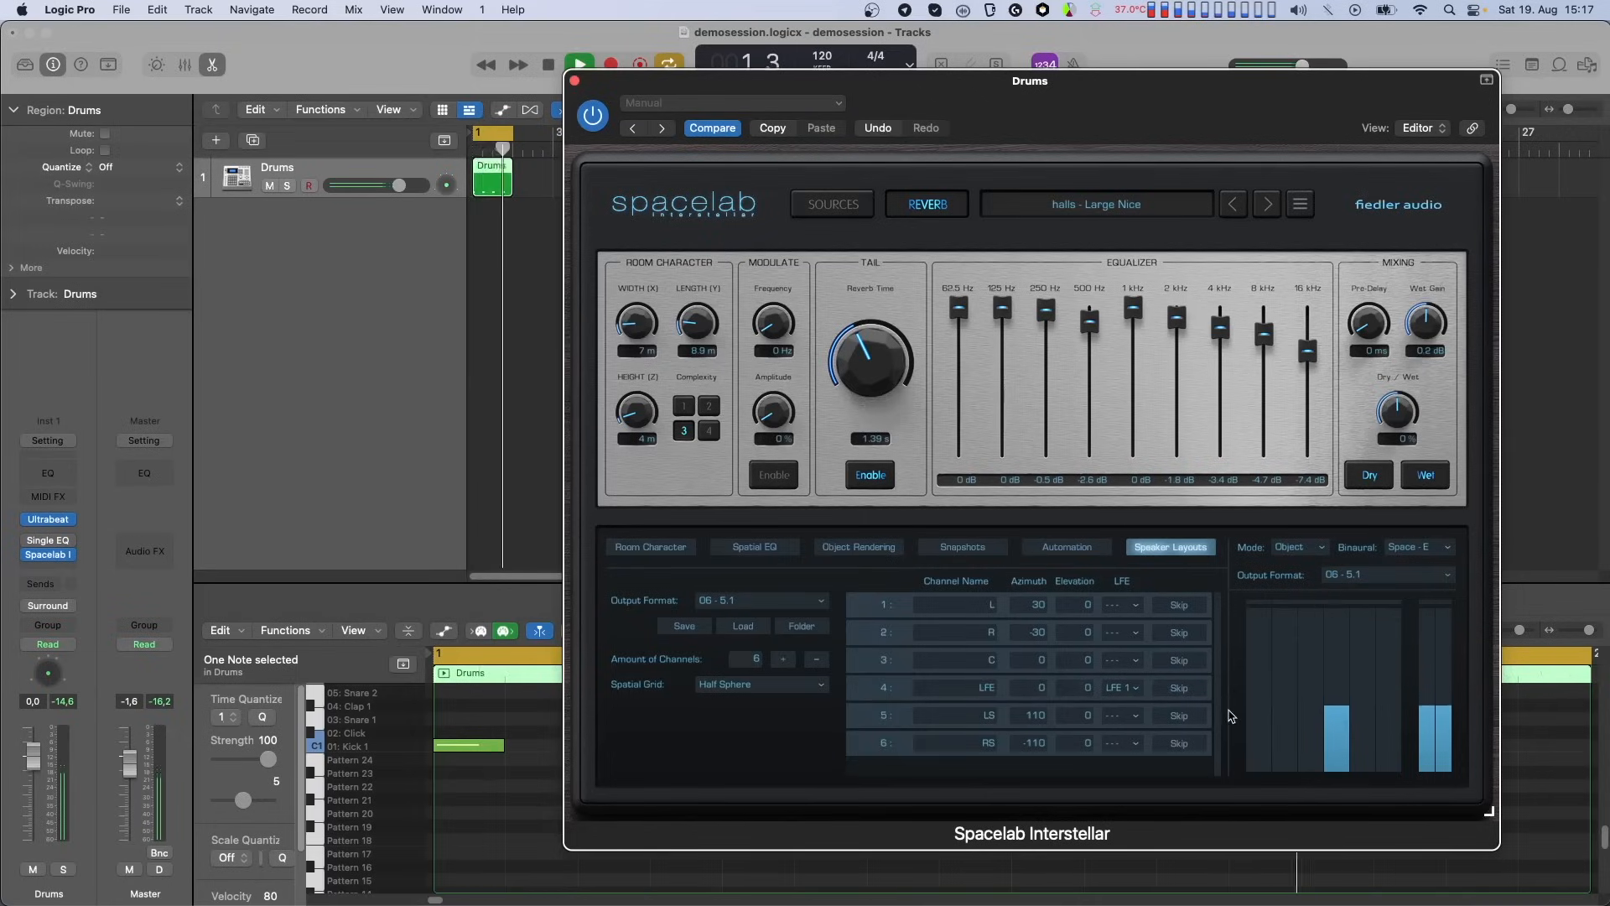
- Reopen Spacelab's Source Setup page showing the input channel format list
{"action": "left_click", "coordinate": [831, 203]}
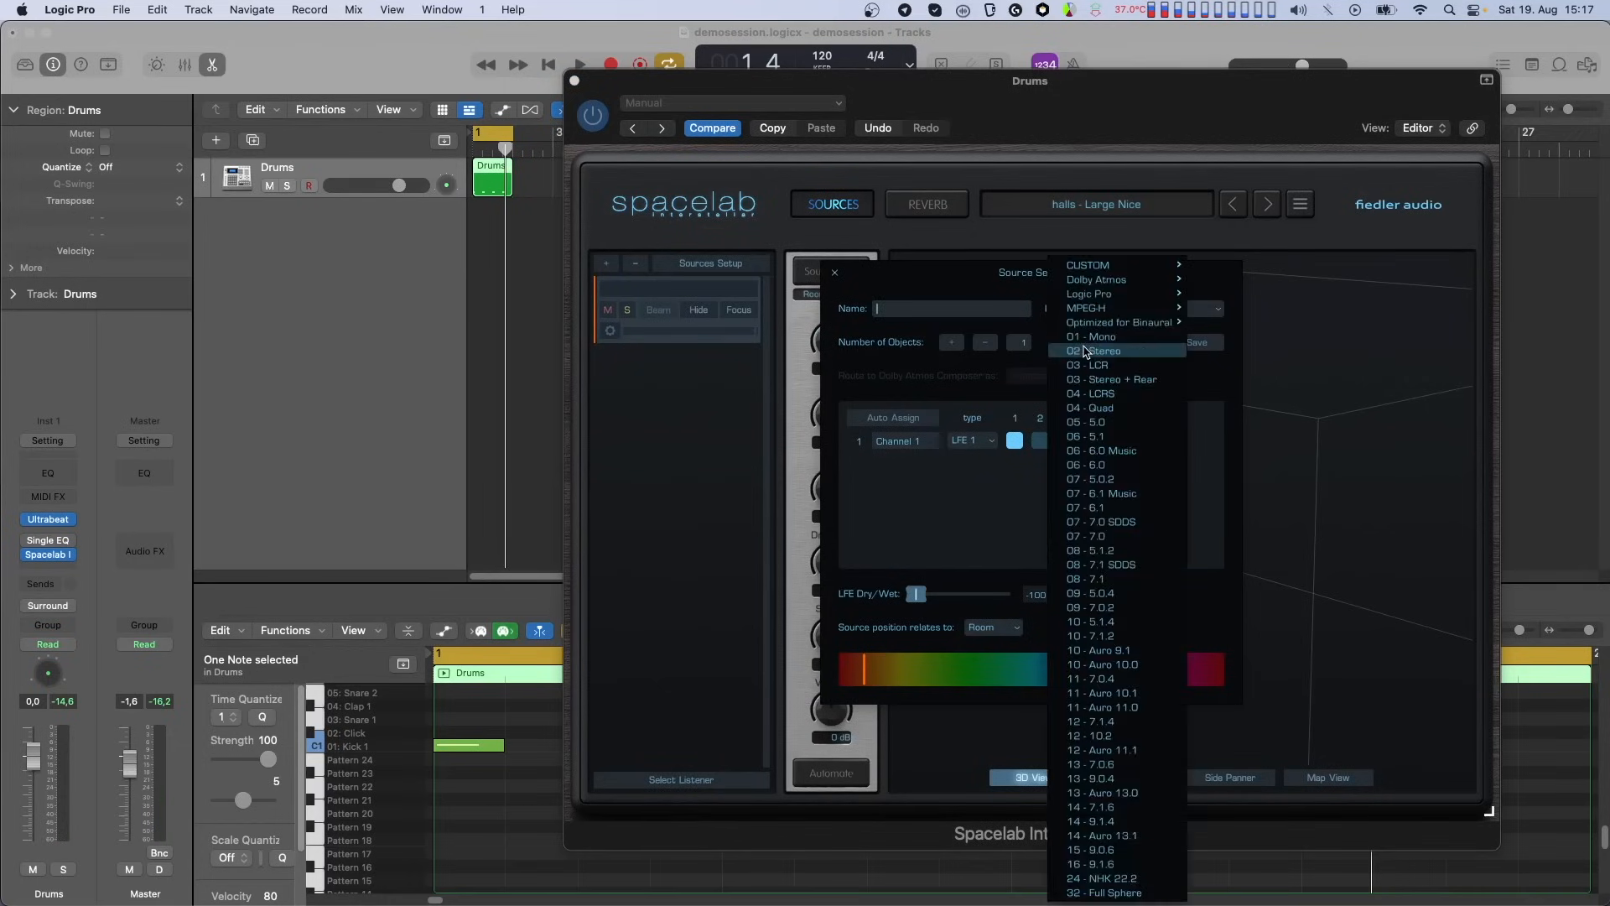
{"action": "mouse_move", "coordinate": [1120, 436]}
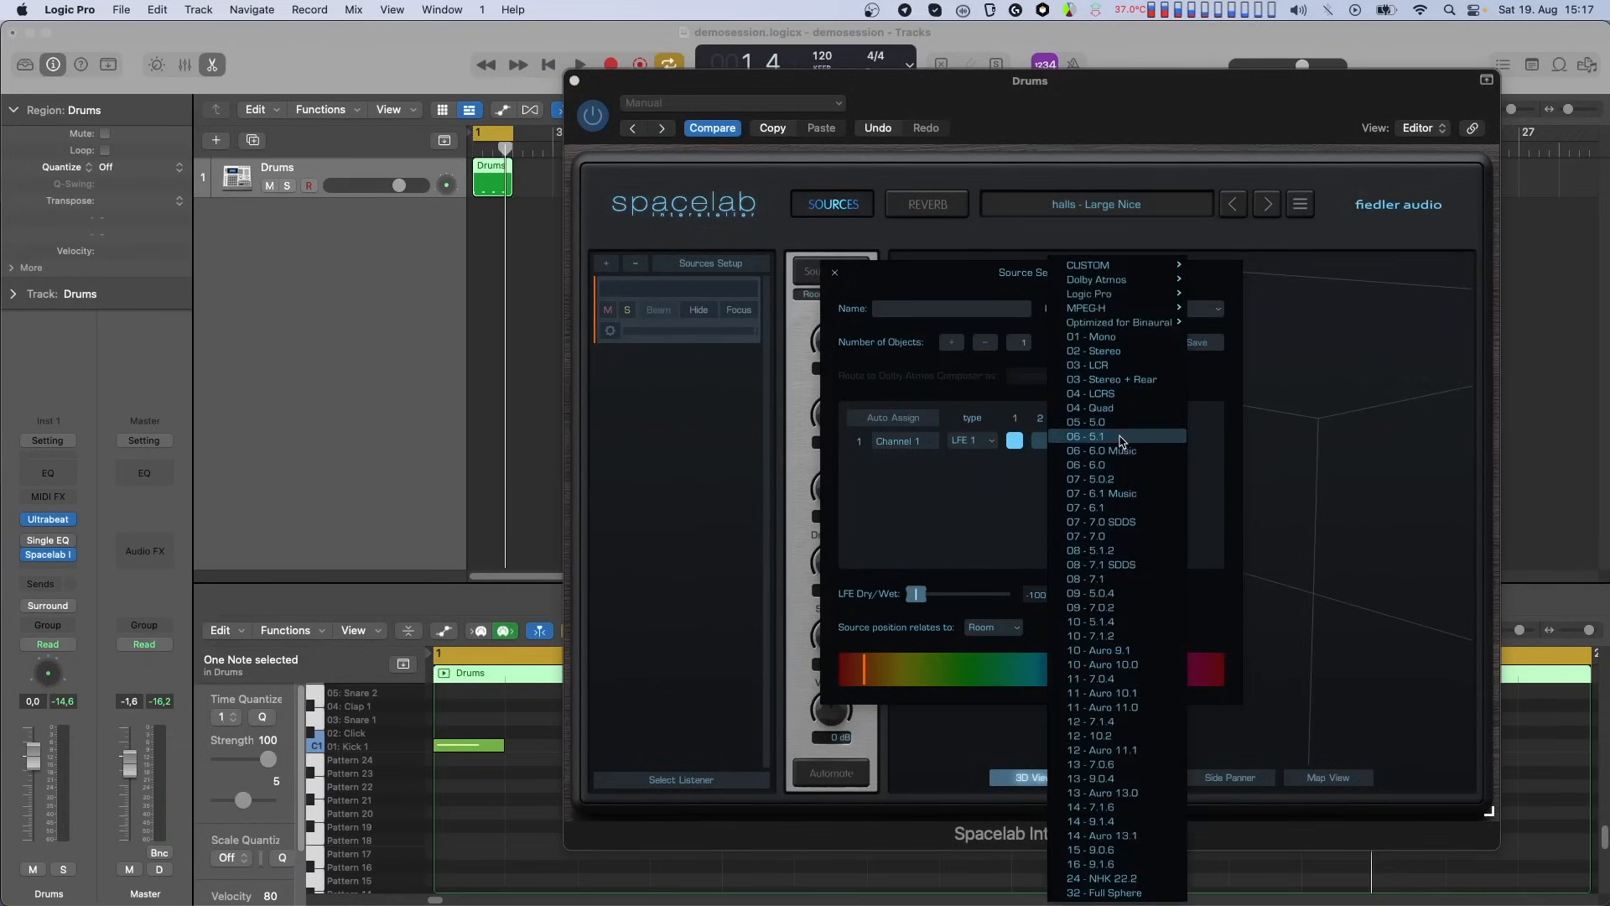
- Set the source input format to 06 - 5.1, check the reverb page, then return to sources
{"action": "left_click", "coordinate": [1106, 437]}
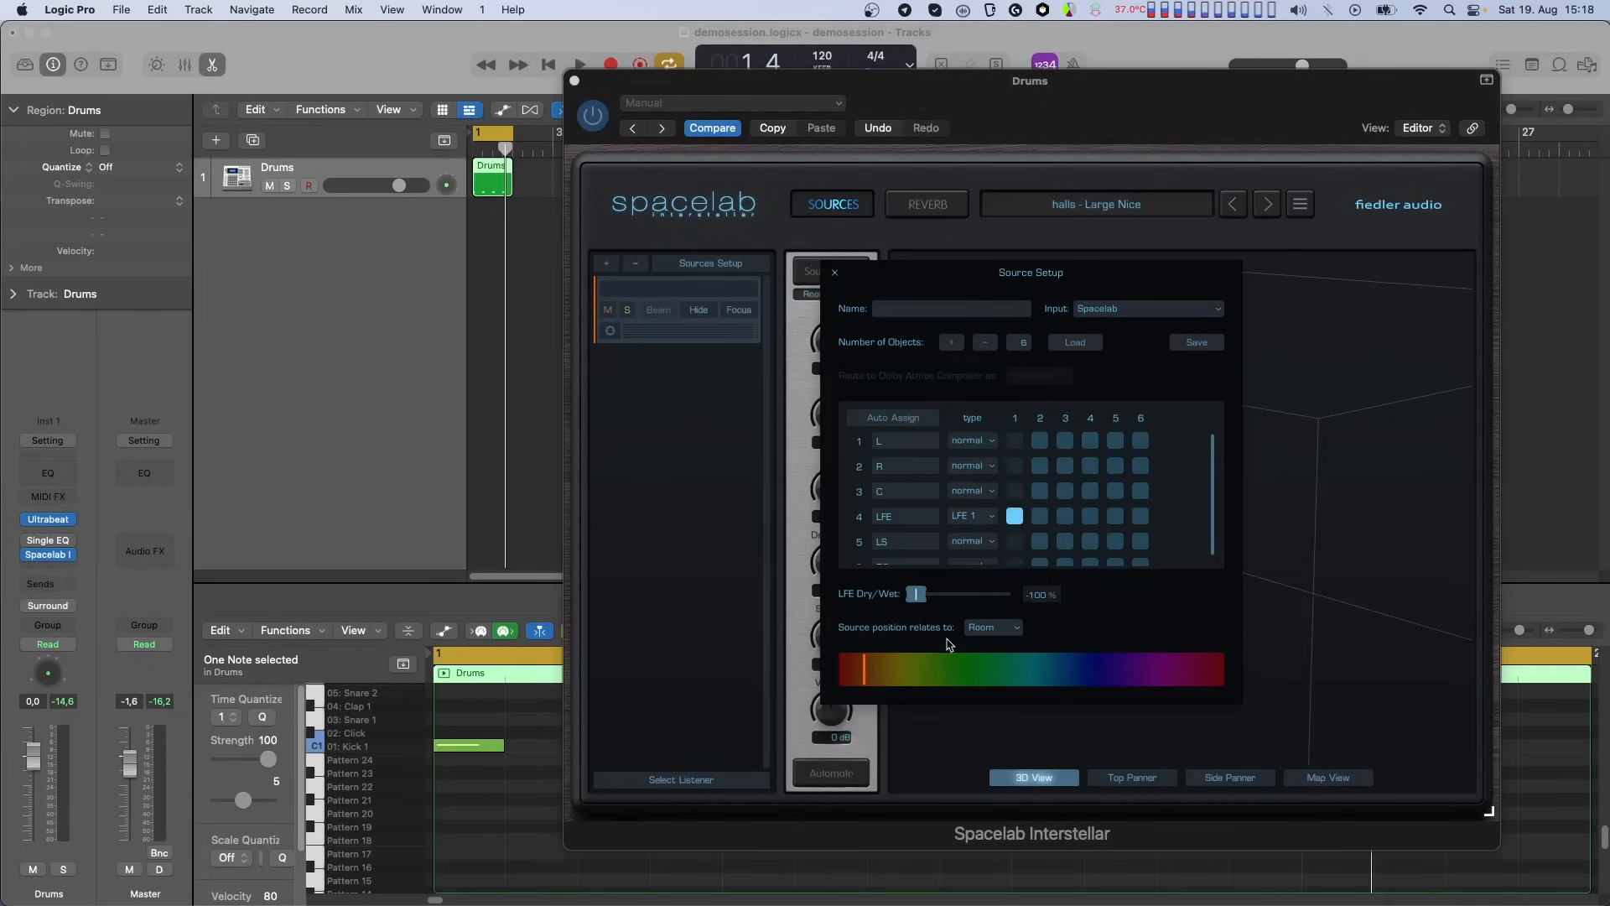
{"action": "left_click", "coordinate": [926, 204]}
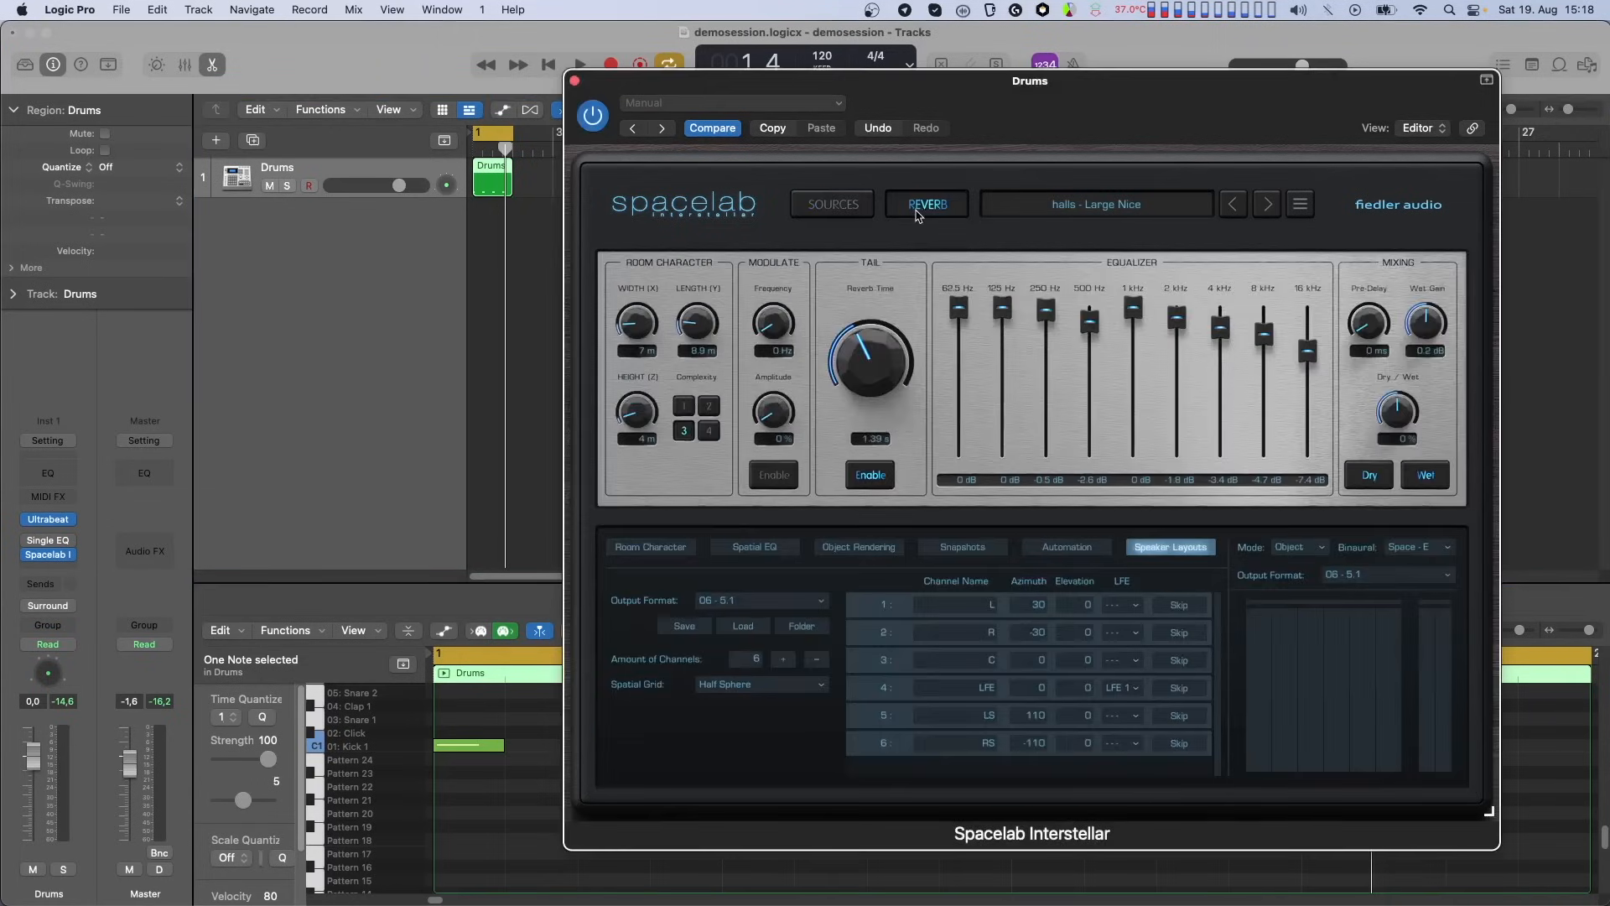
{"action": "left_click", "coordinate": [578, 64]}
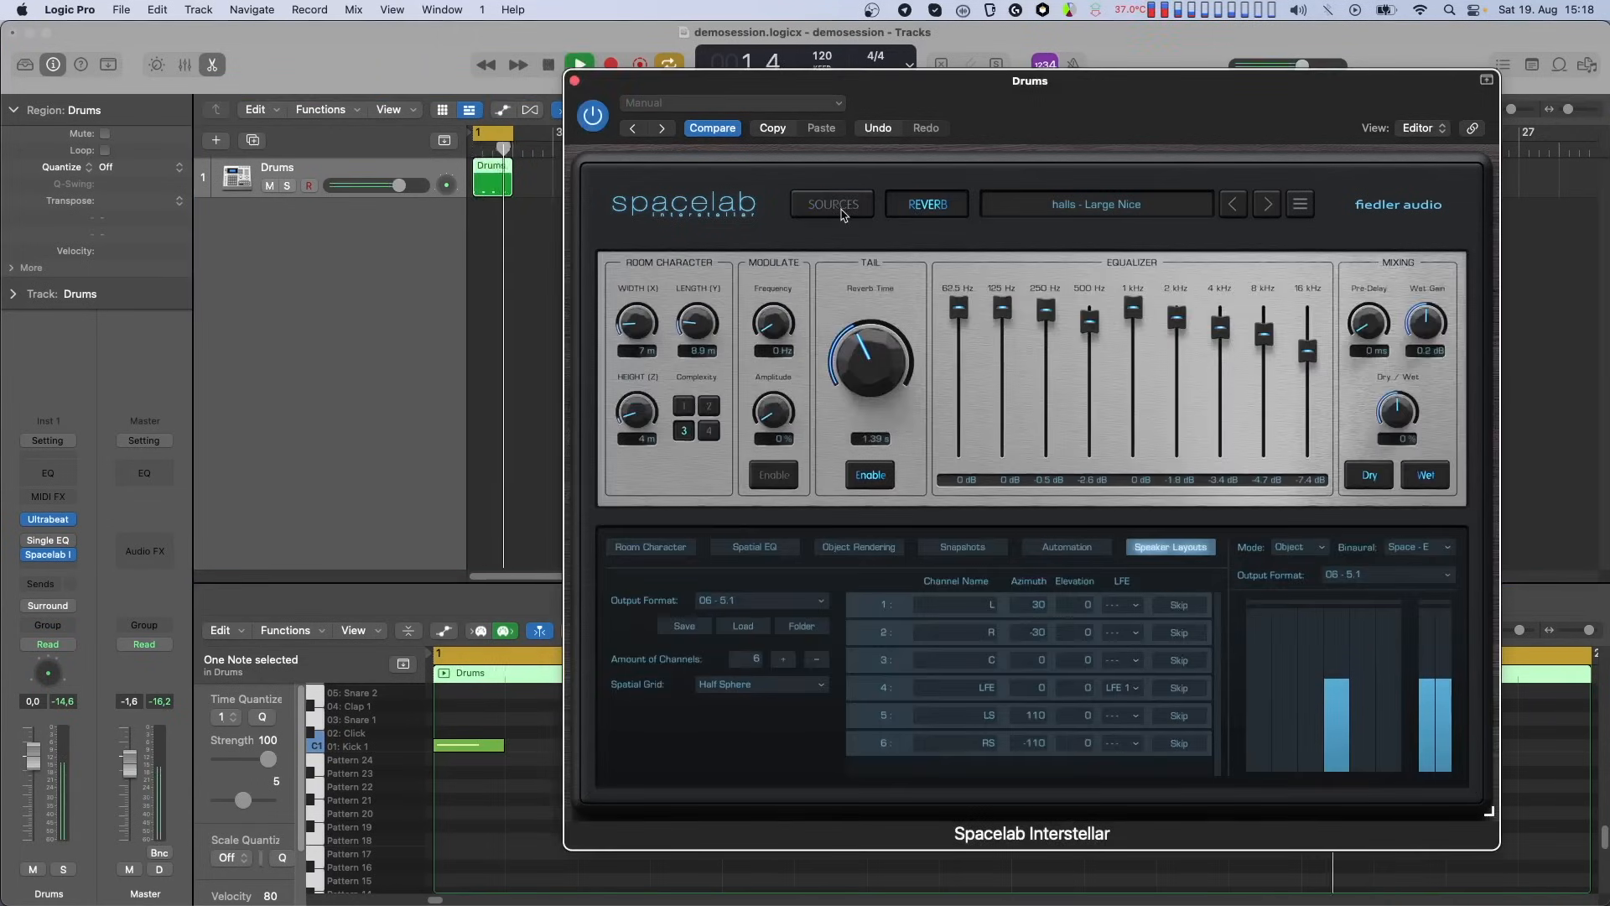
{"action": "left_click", "coordinate": [831, 204]}
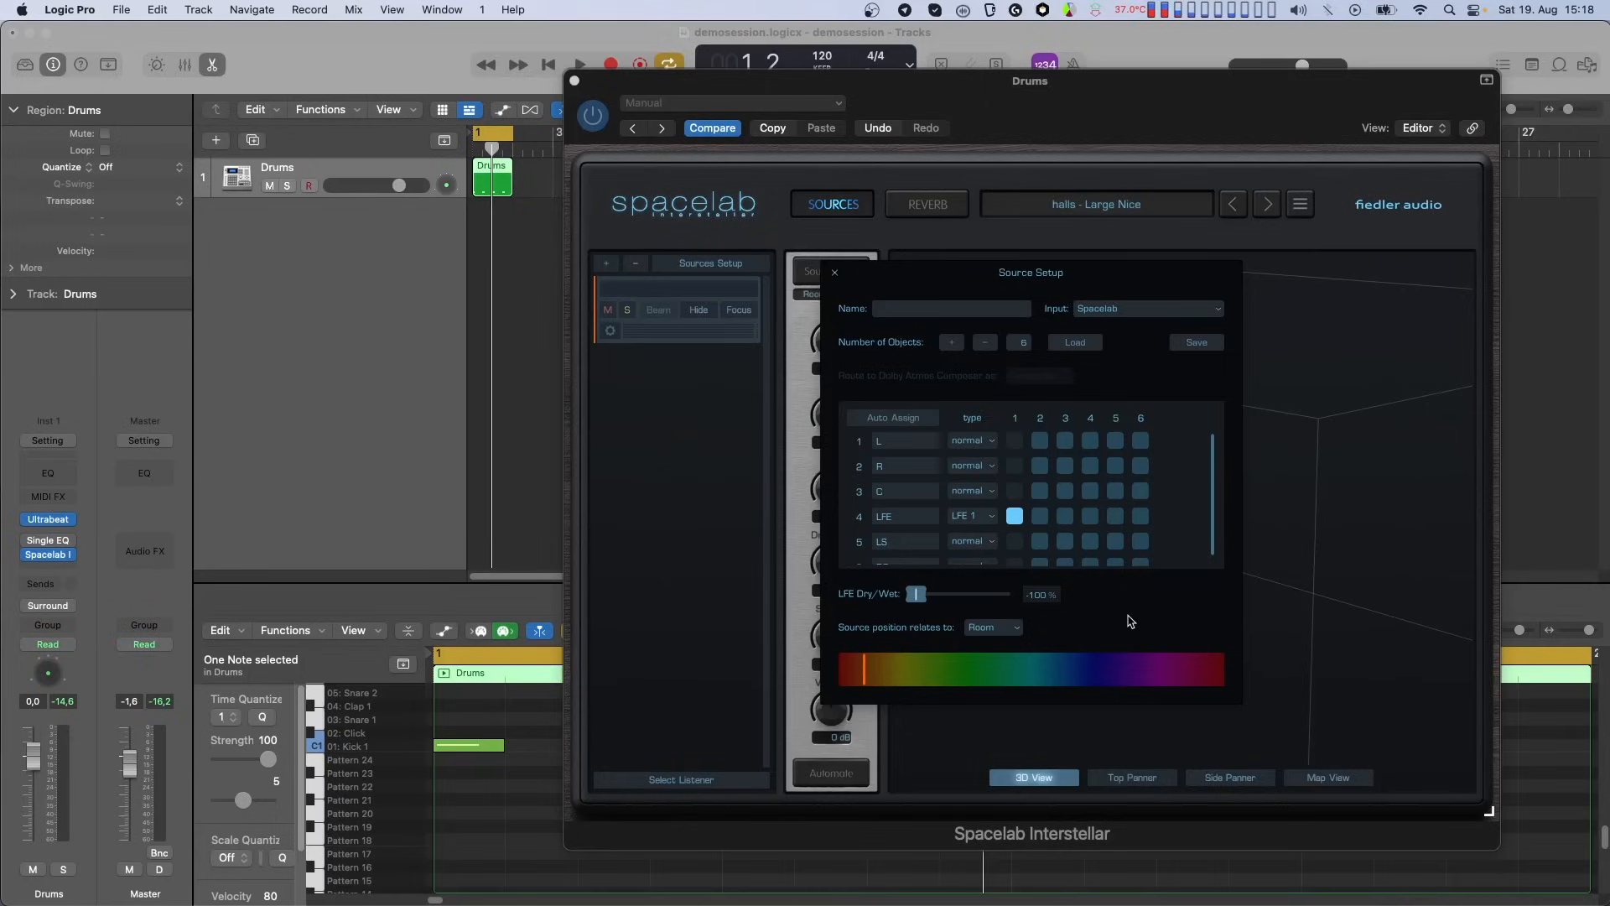
{"action": "mouse_move", "coordinate": [970, 625]}
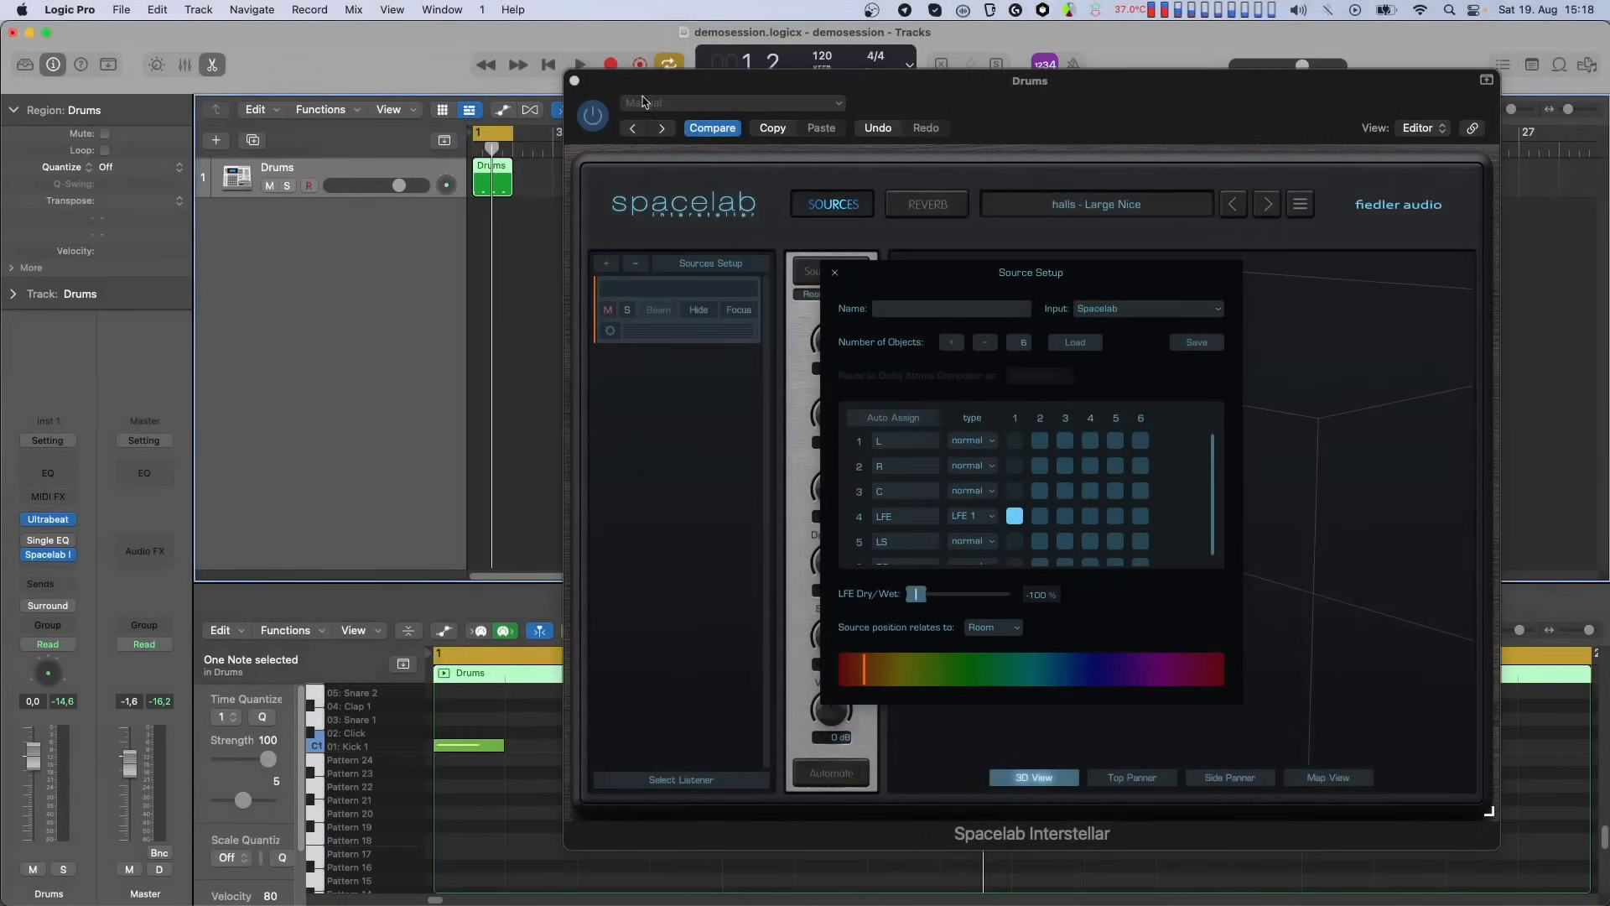
- Move Spacelab's LFE dry/wet from -100% to -48% and return to the reverb page
{"action": "left_click", "coordinate": [579, 65]}
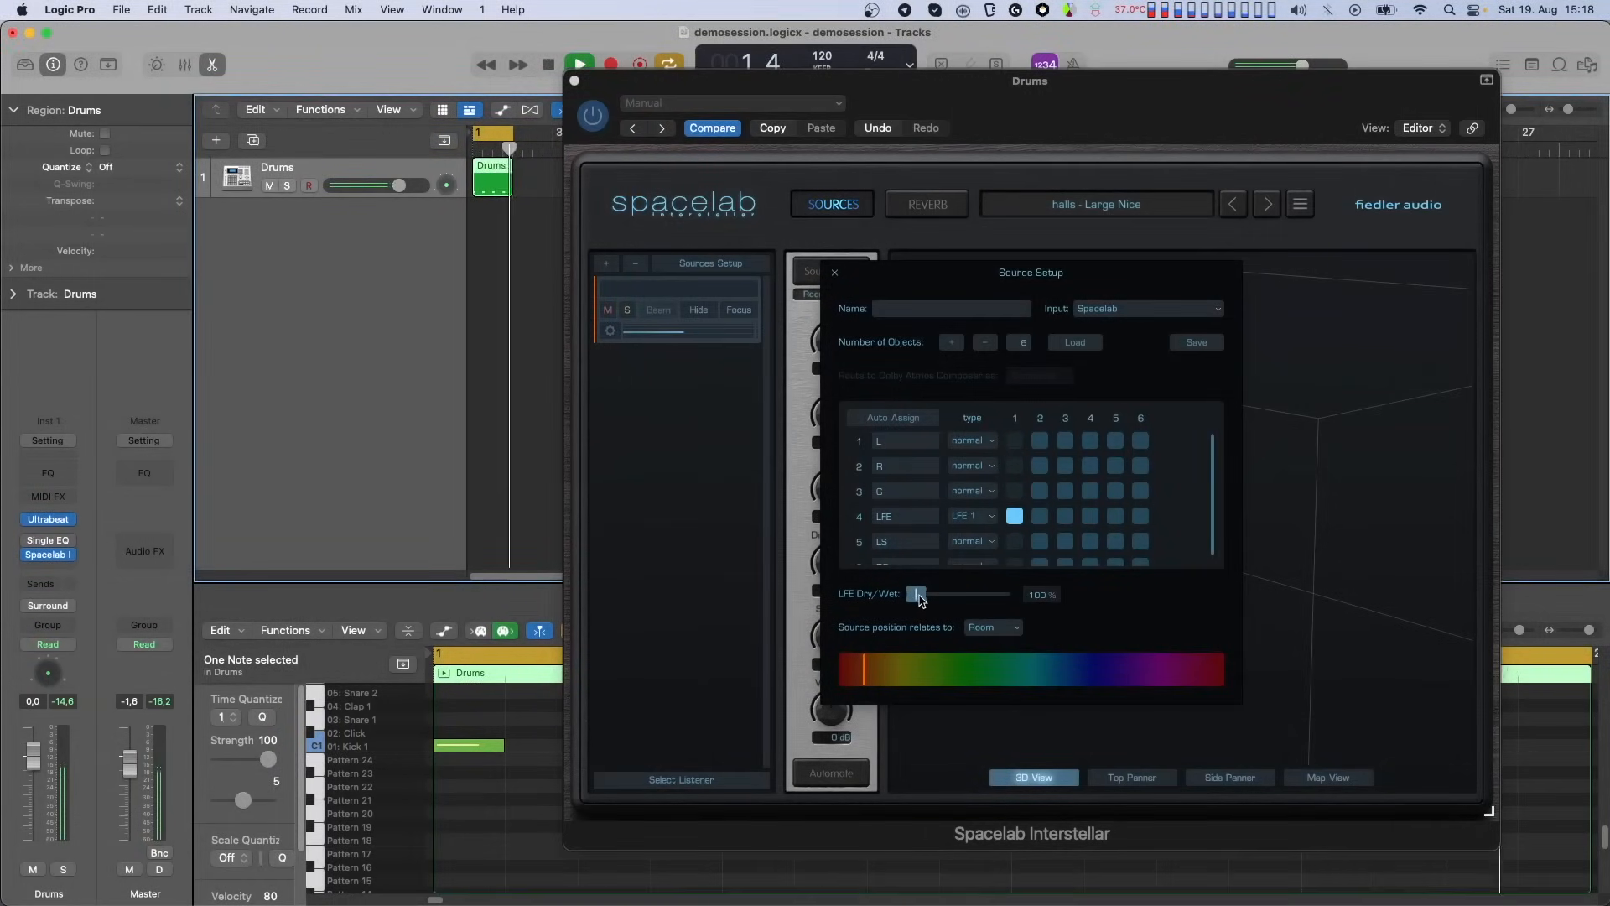
{"action": "left_click_drag", "start_coordinate": [916, 594], "coordinate": [944, 594]}
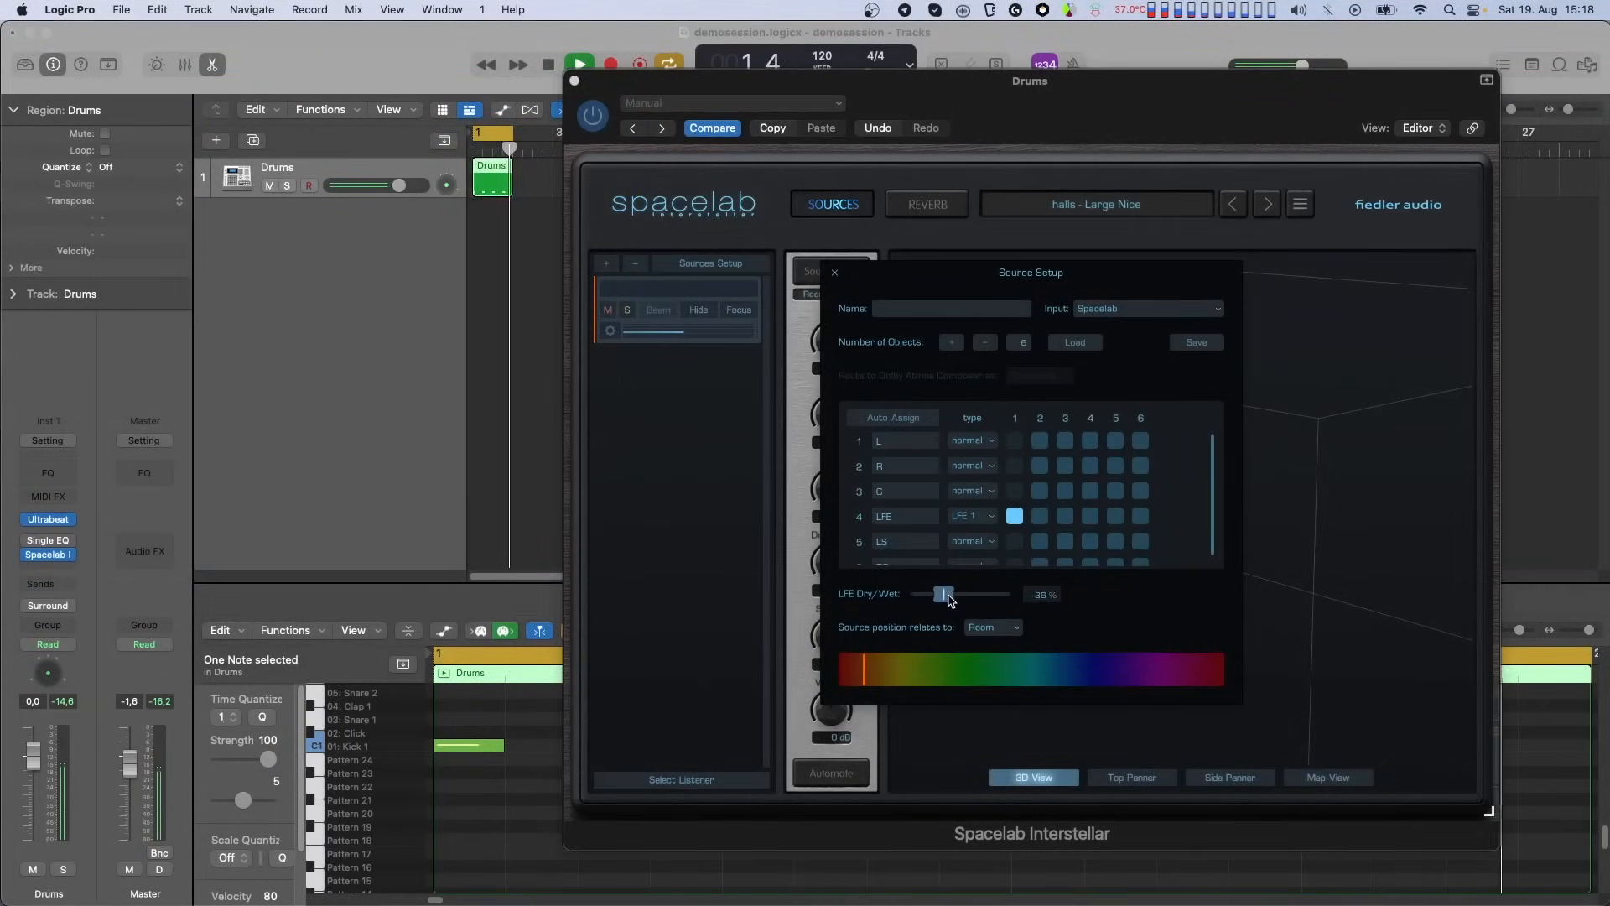
{"action": "left_click_drag", "start_coordinate": [945, 594], "coordinate": [938, 594]}
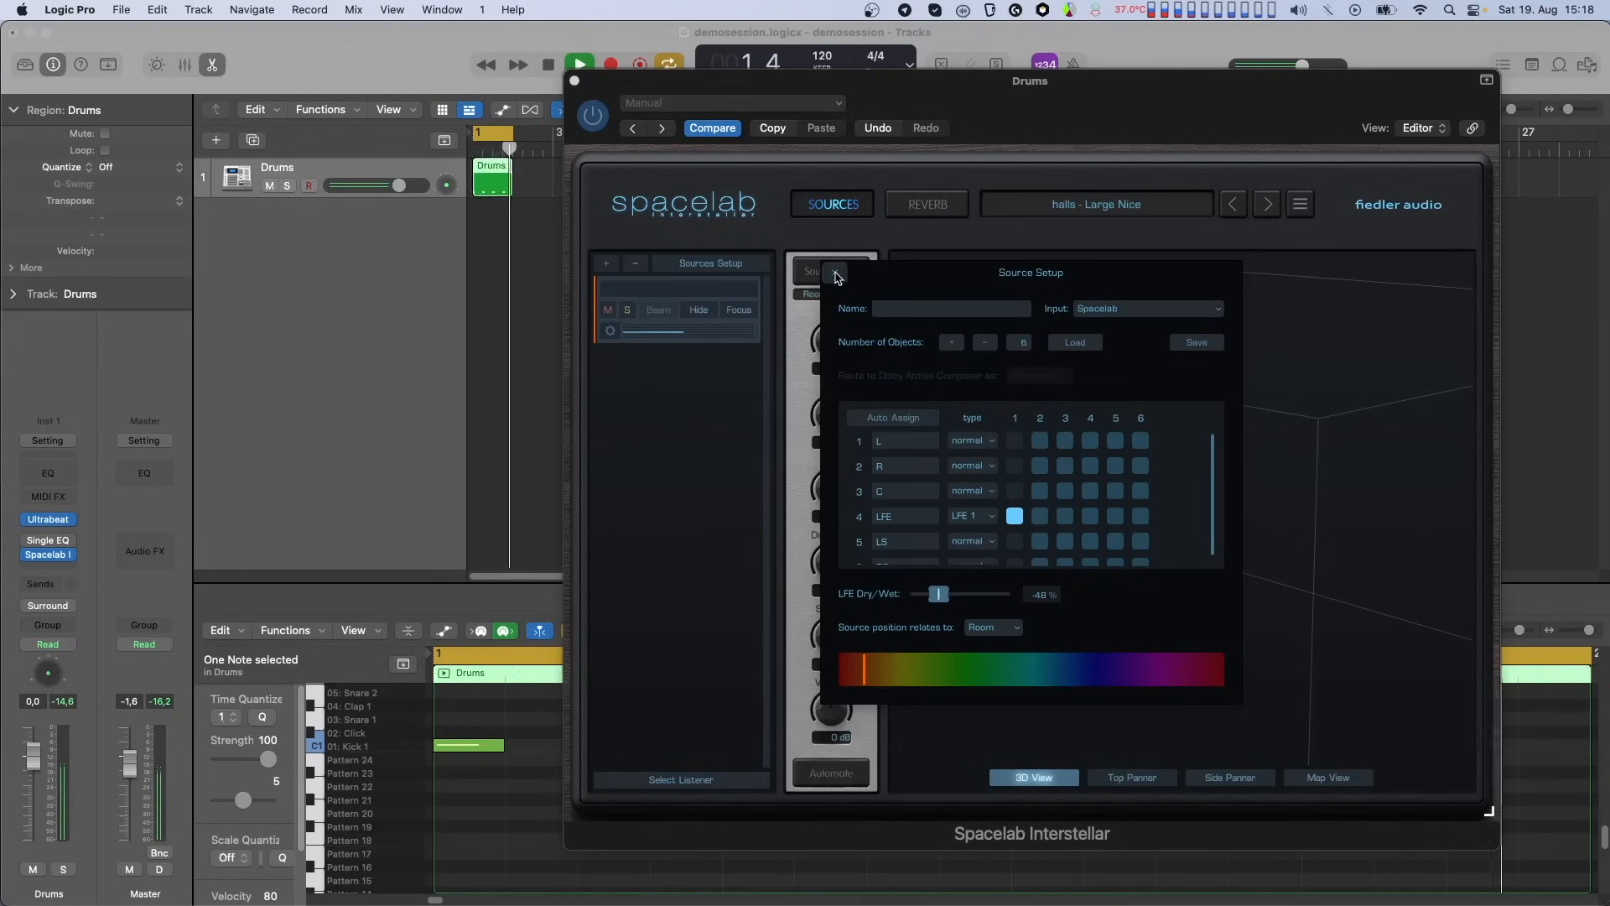
{"action": "left_click", "coordinate": [926, 204]}
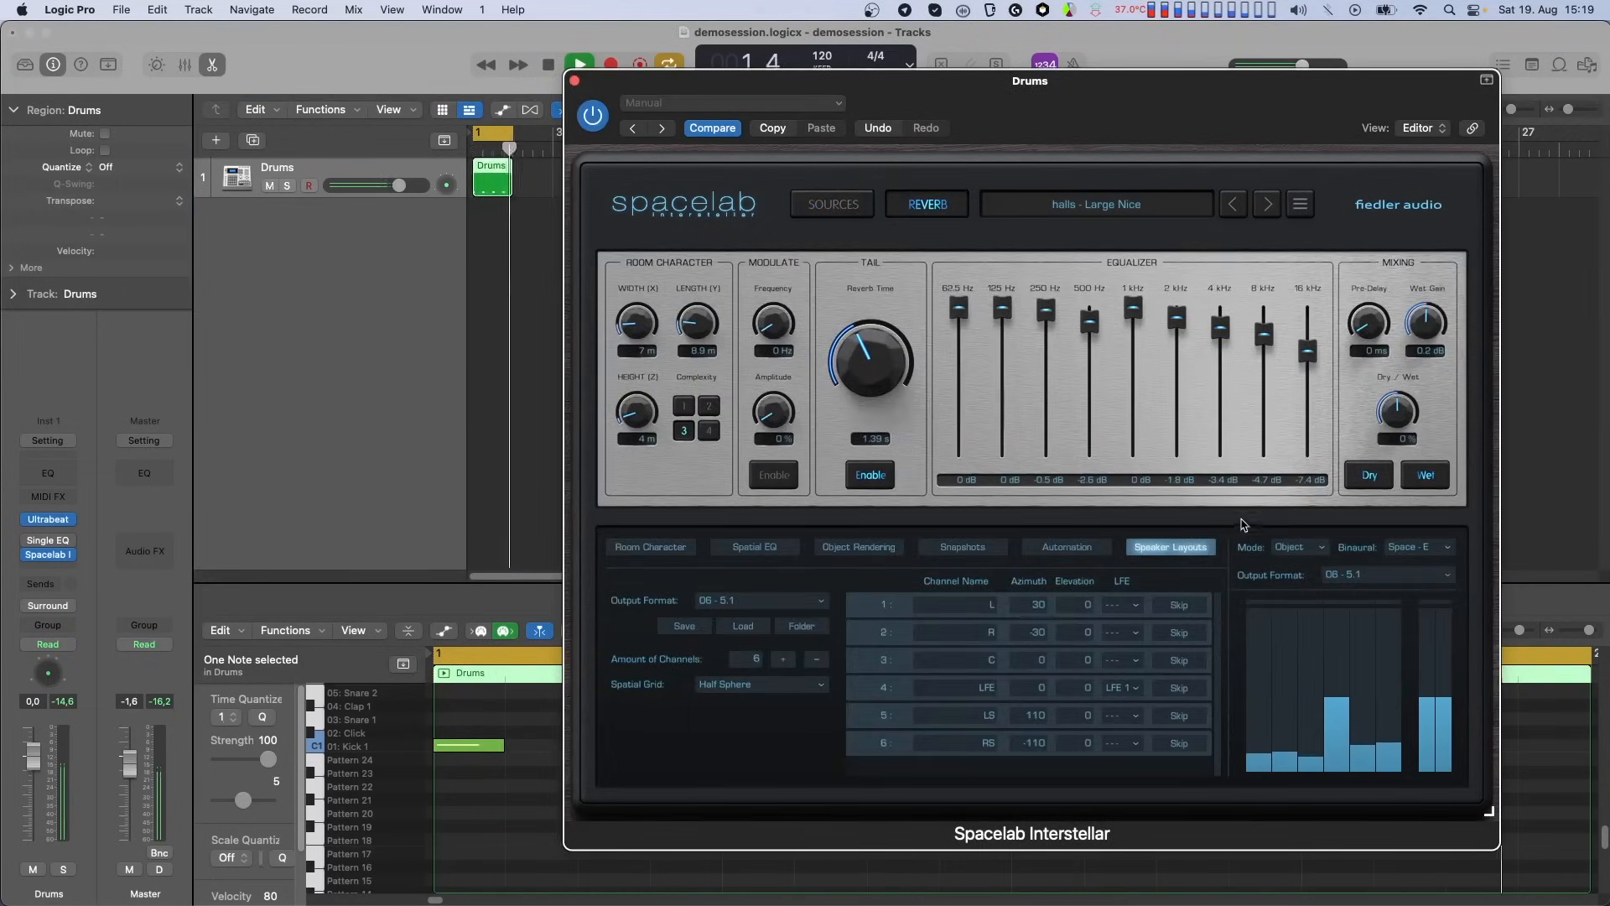
{"action": "left_click", "coordinate": [577, 64]}
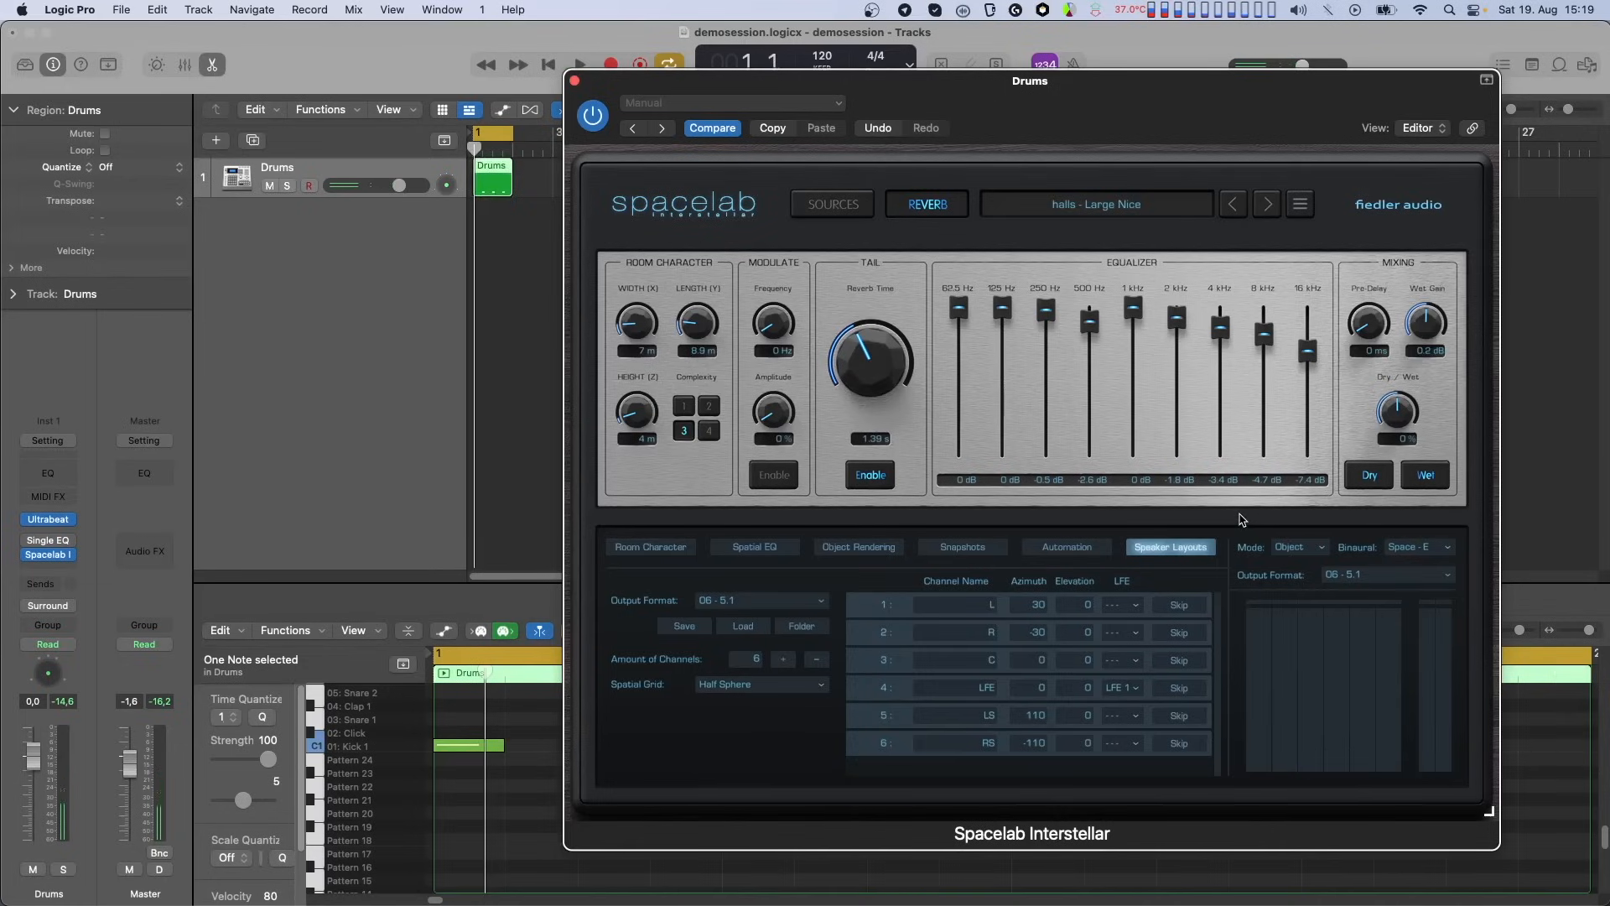